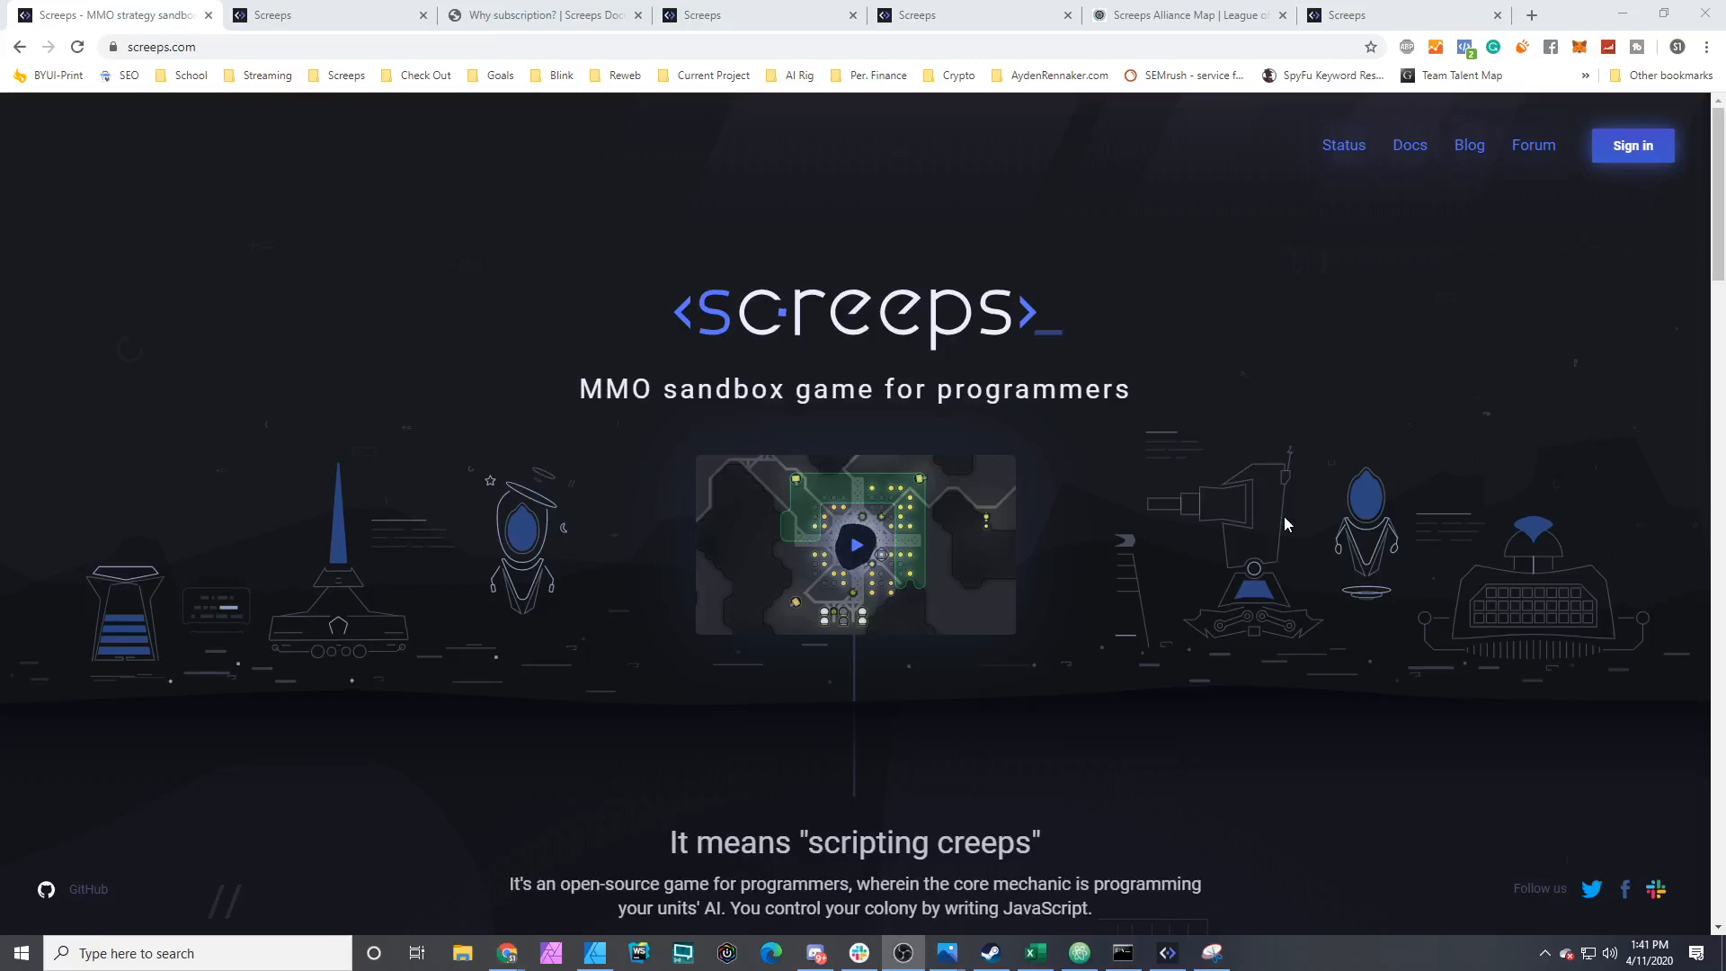
mouse_move(369, 260)
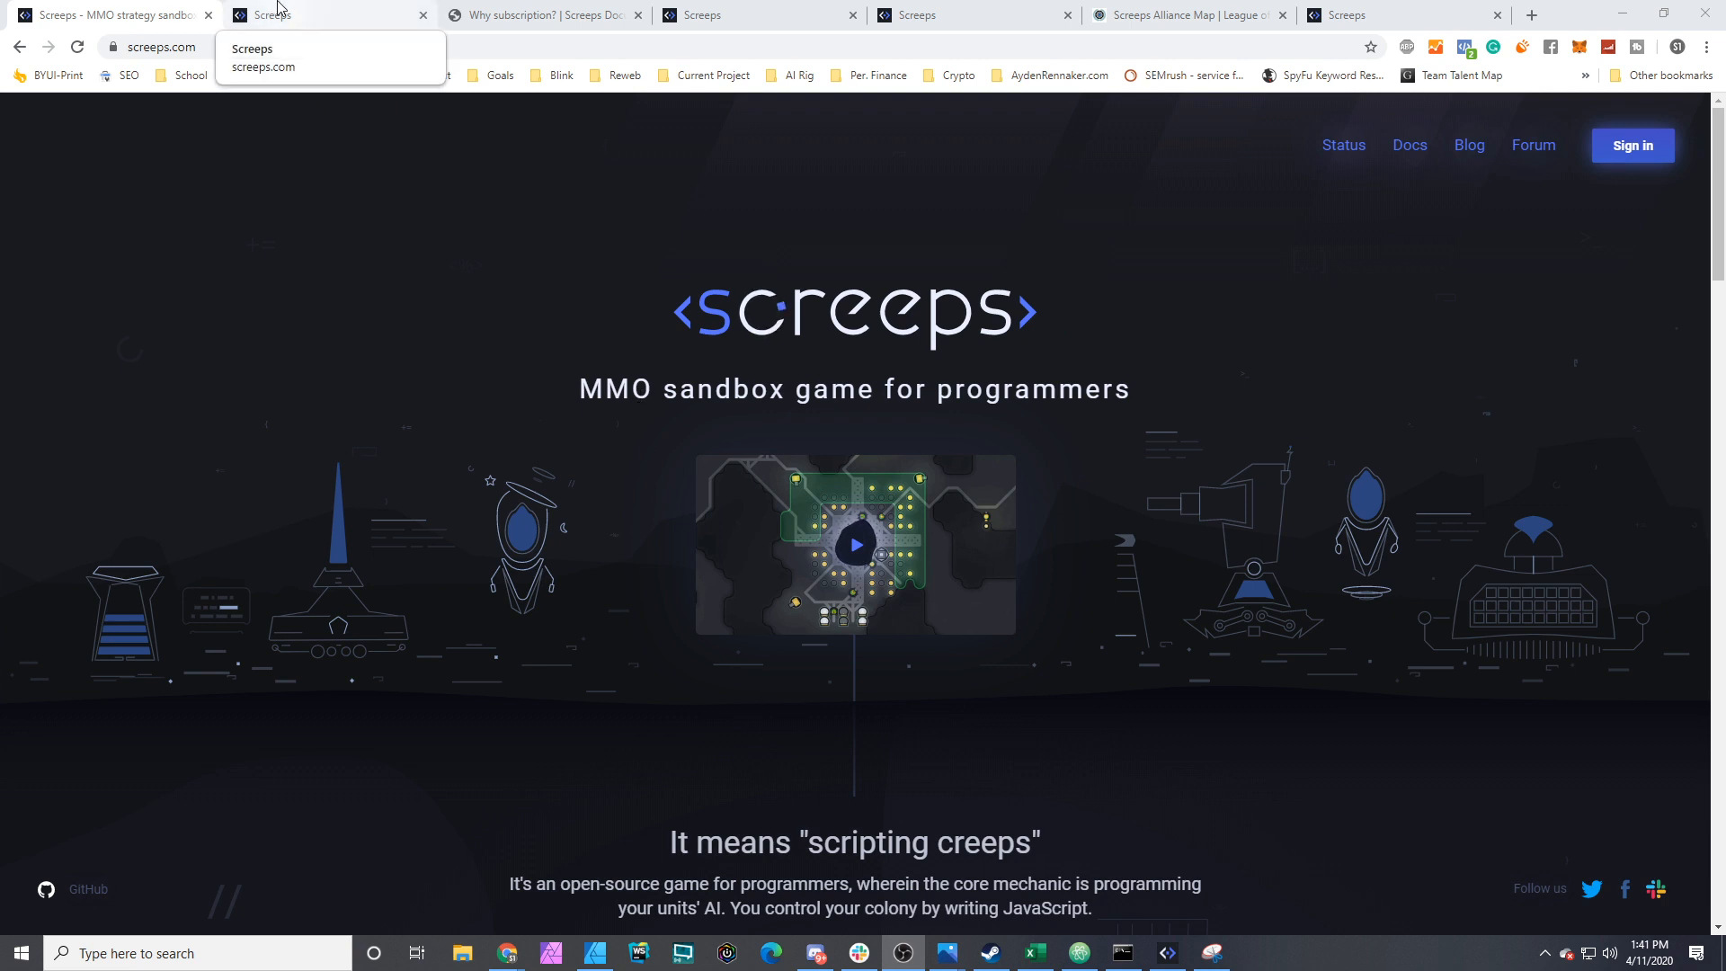
Step: Show the Screeps order page with the 30/90/180-day CPU plans, lifetime option and tokens
click(330, 15)
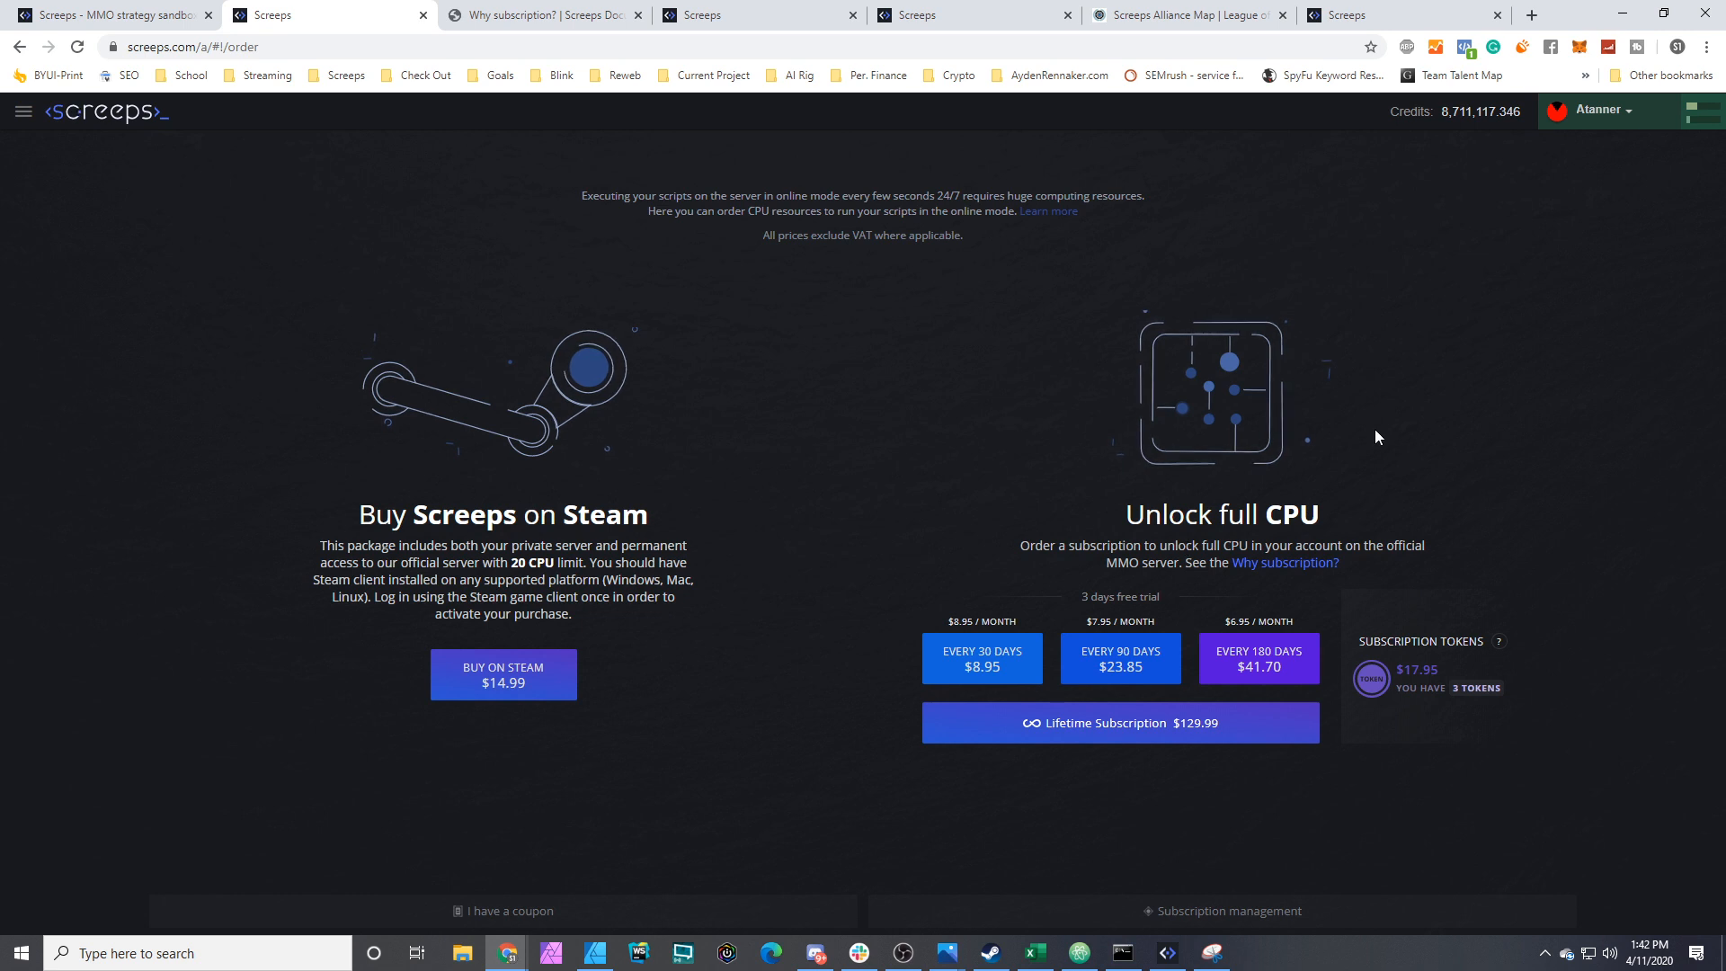
mouse_move(950, 472)
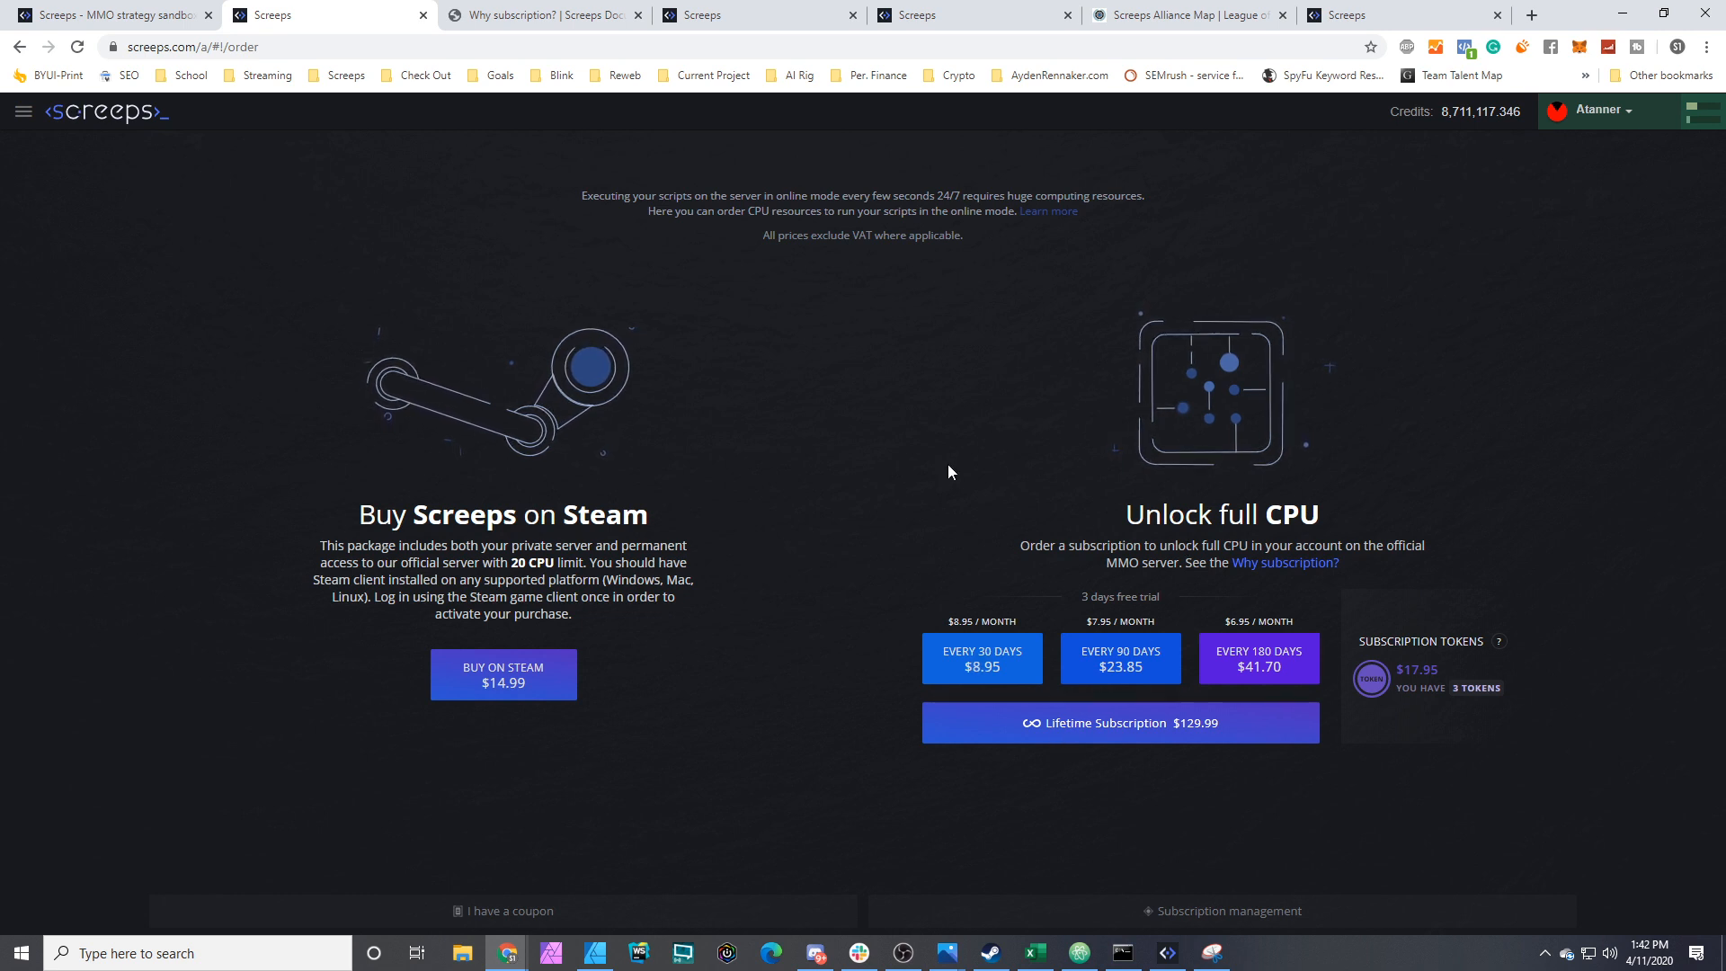
mouse_move(1165, 394)
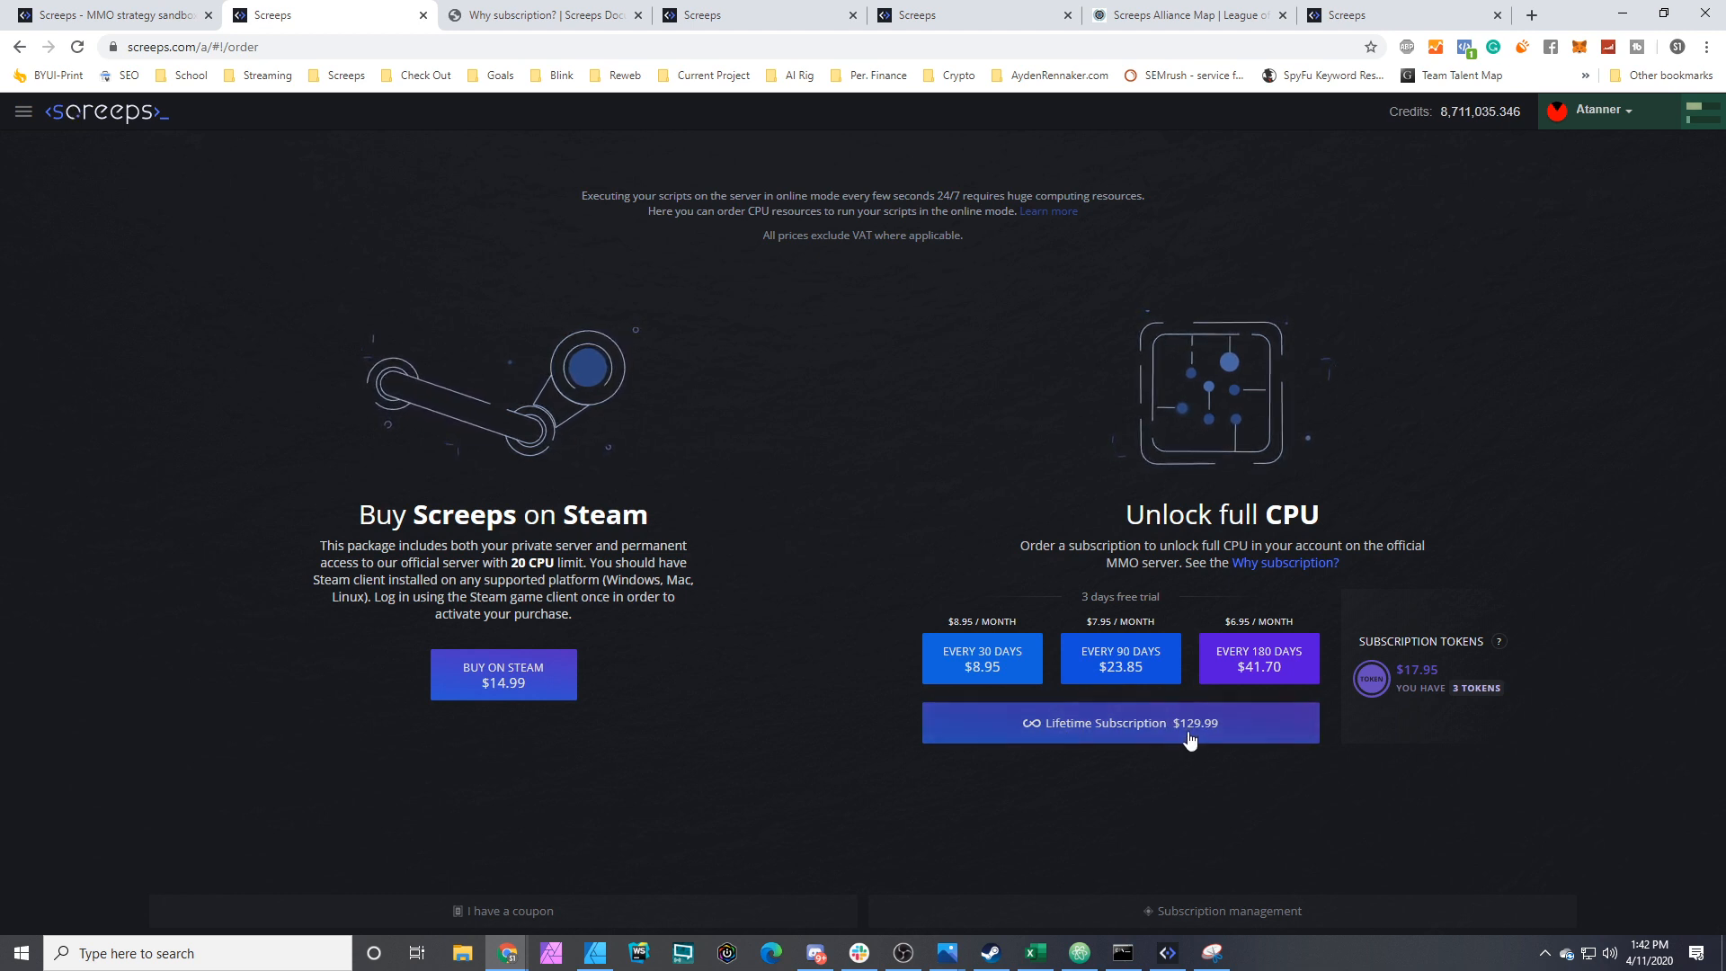
mouse_move(996, 736)
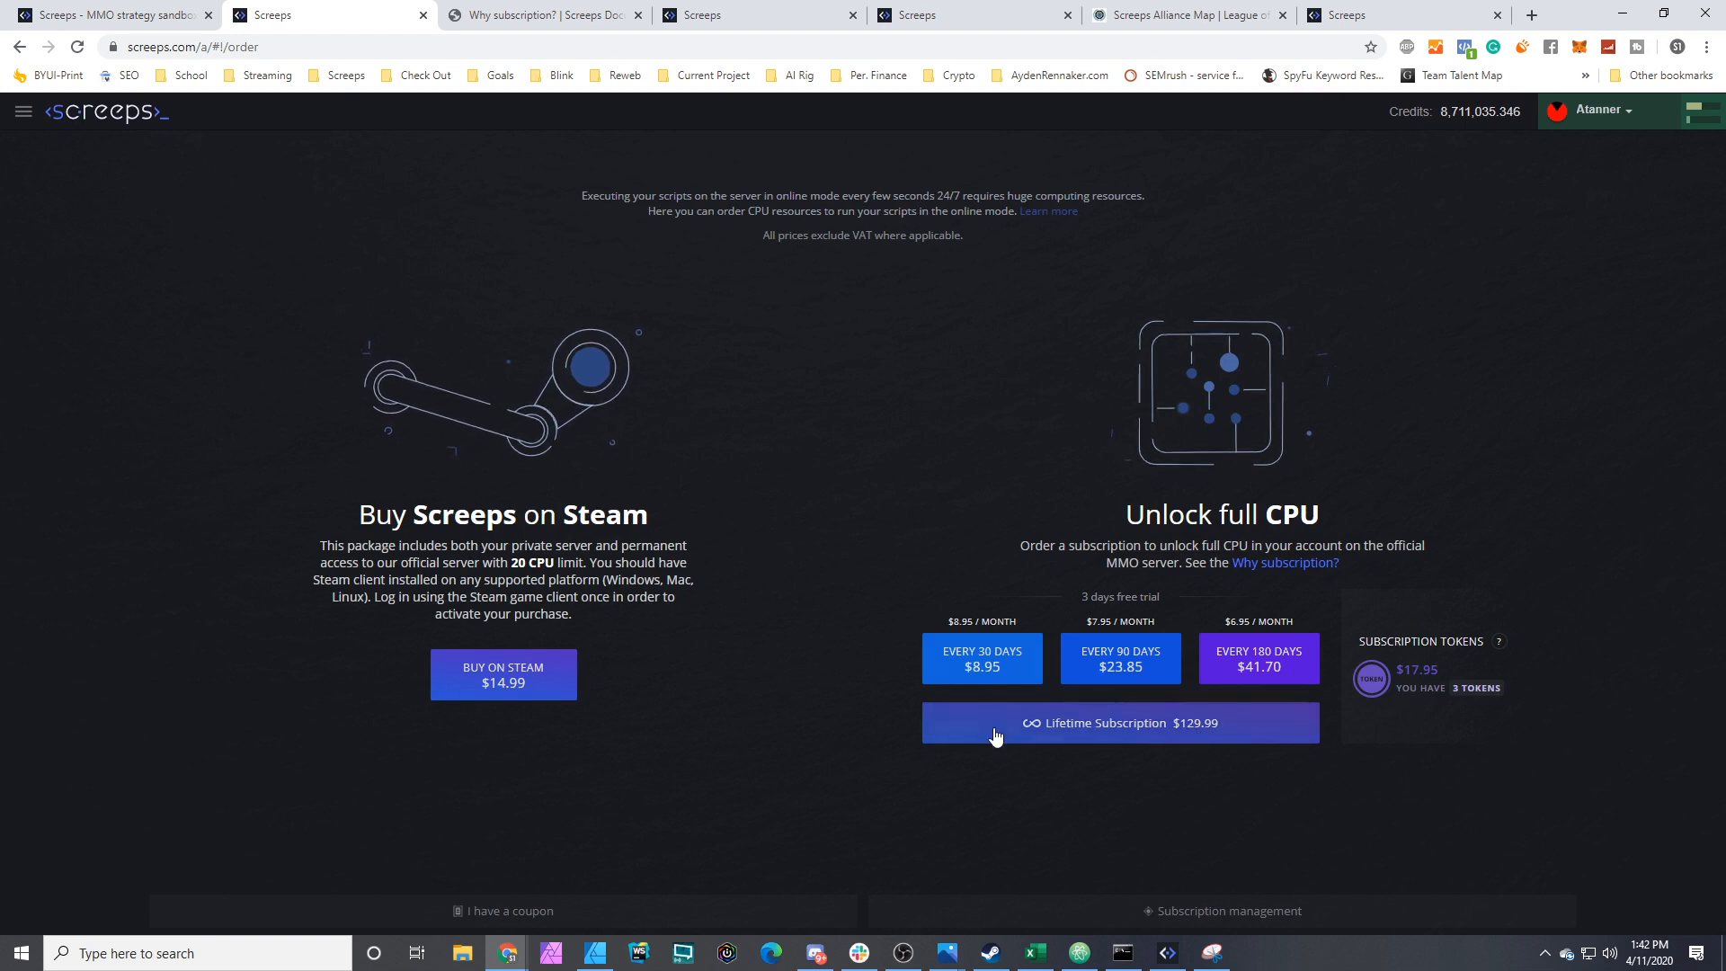
mouse_move(1473, 666)
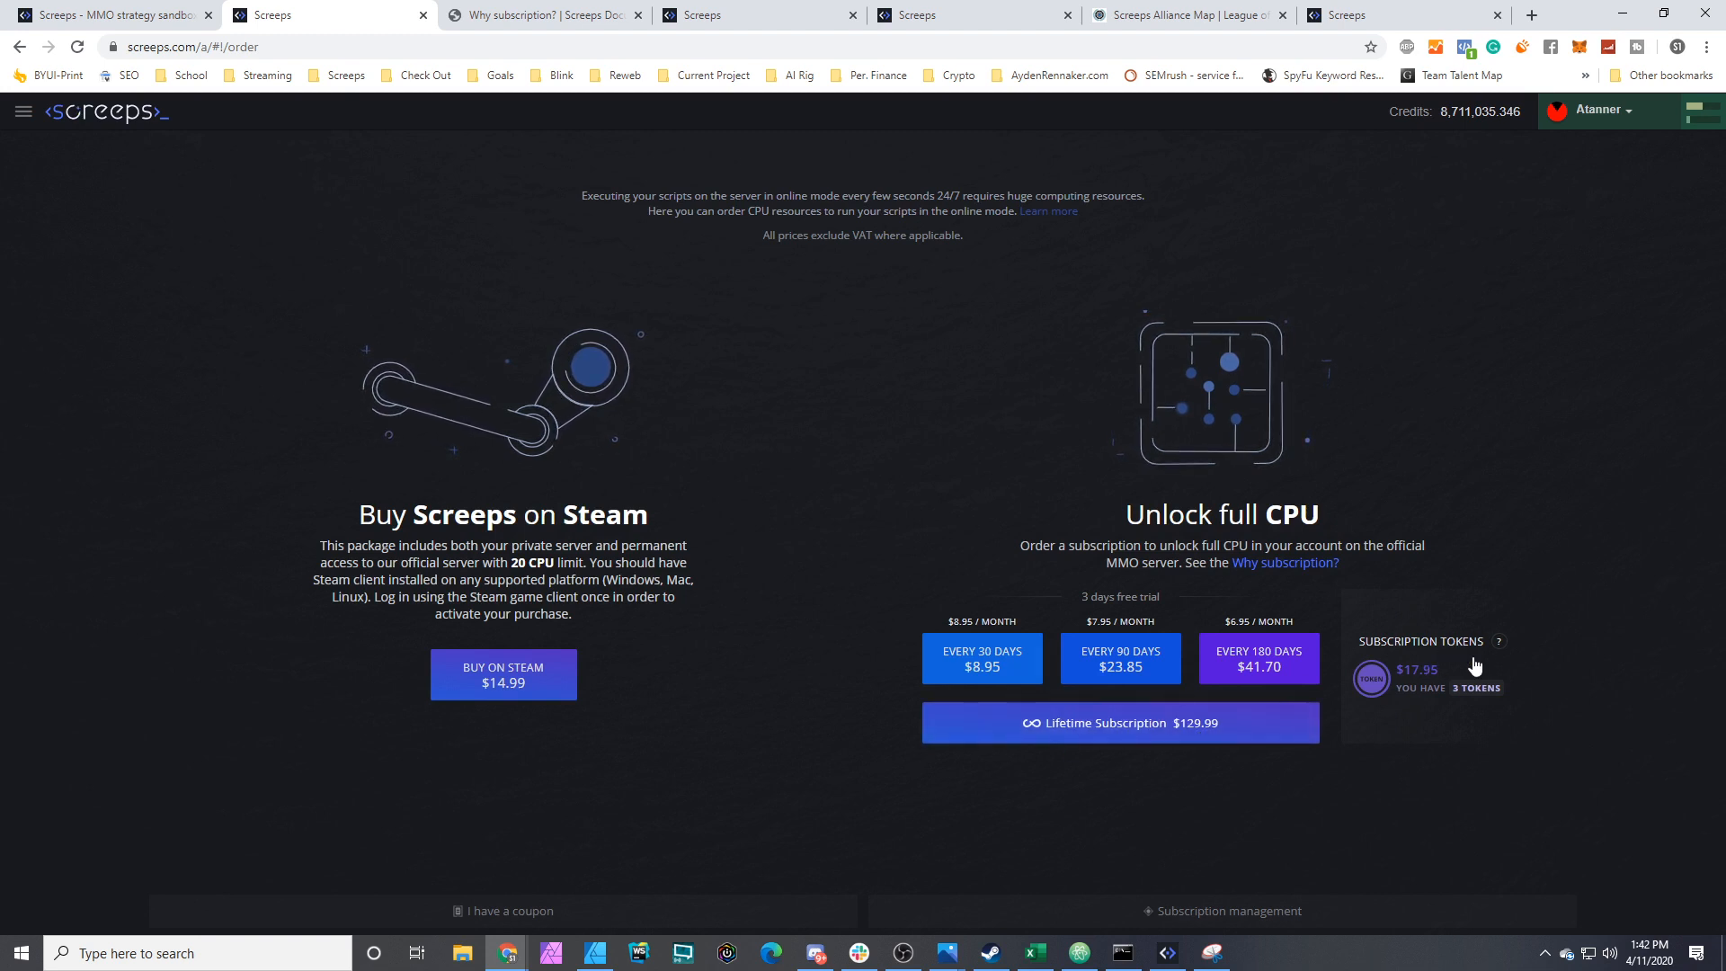
mouse_move(1427, 650)
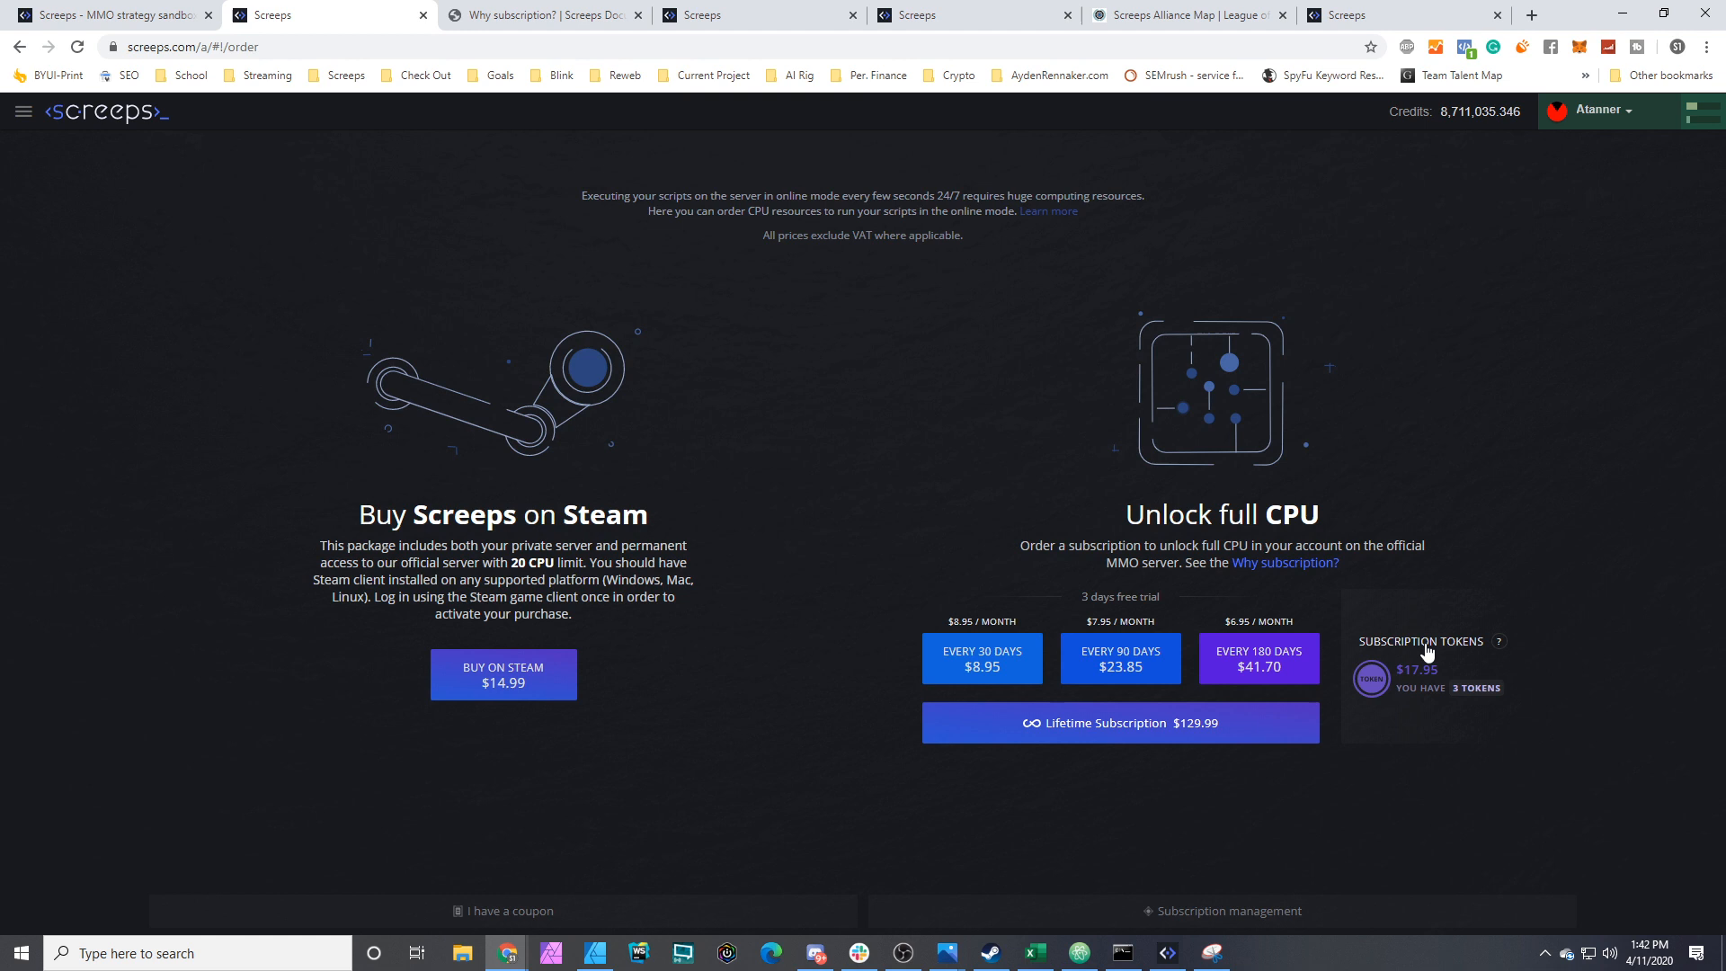
mouse_move(1426, 681)
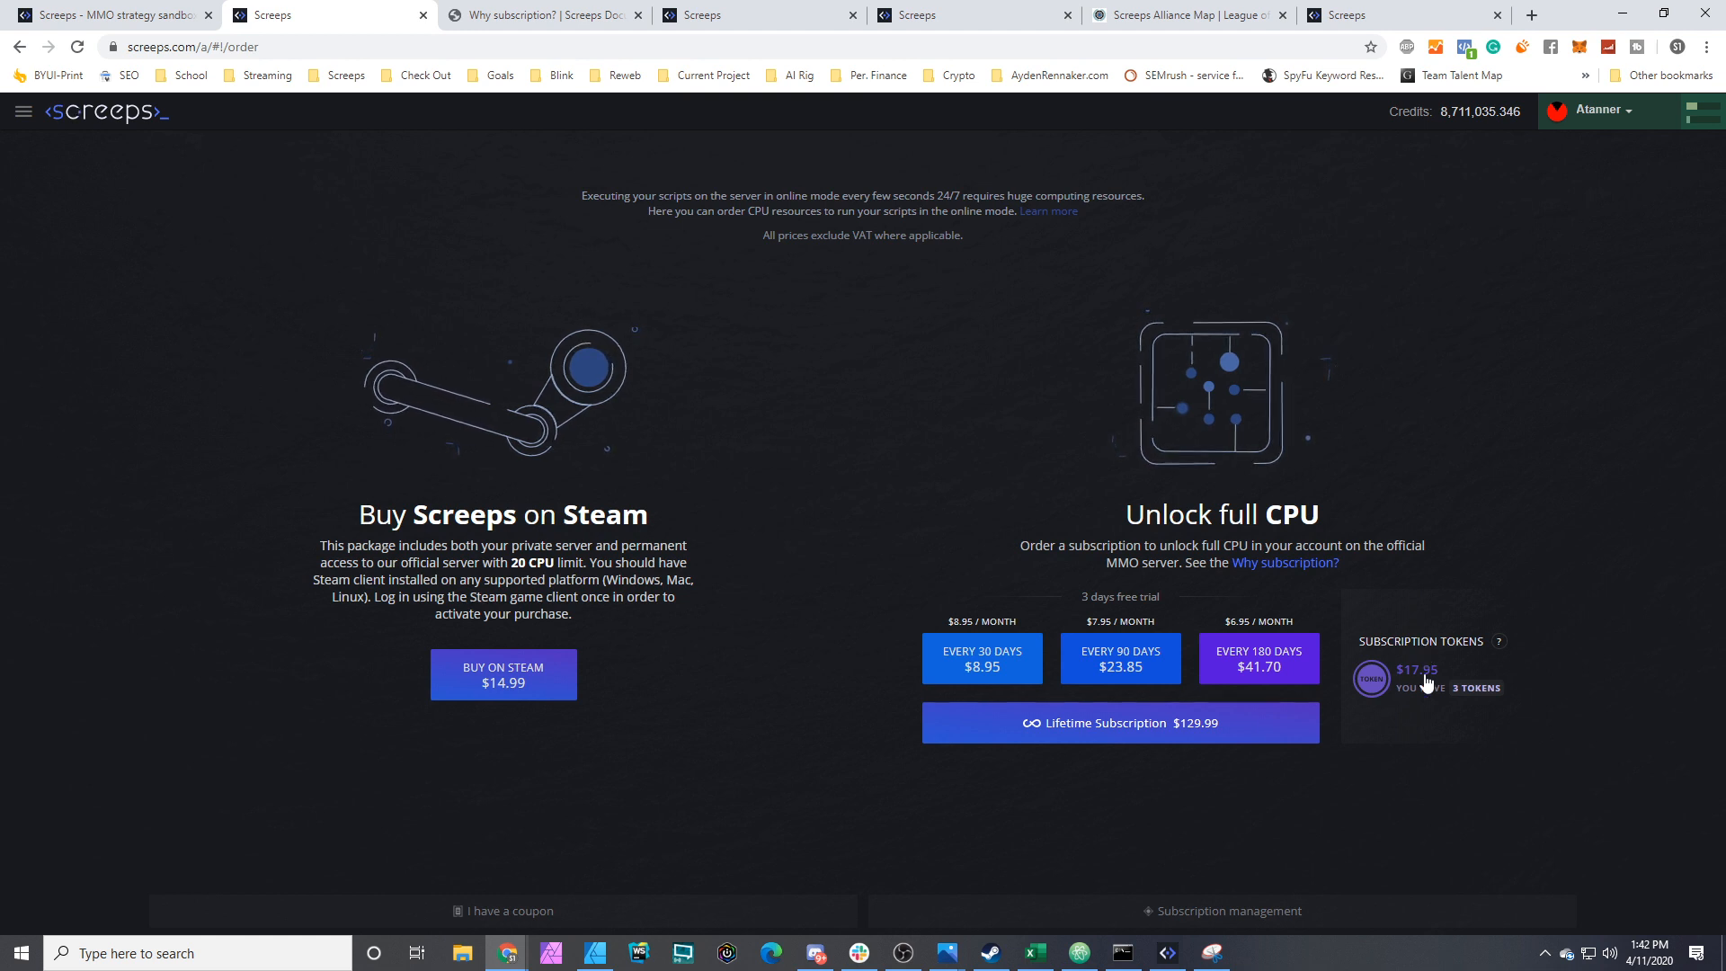
mouse_move(1259, 657)
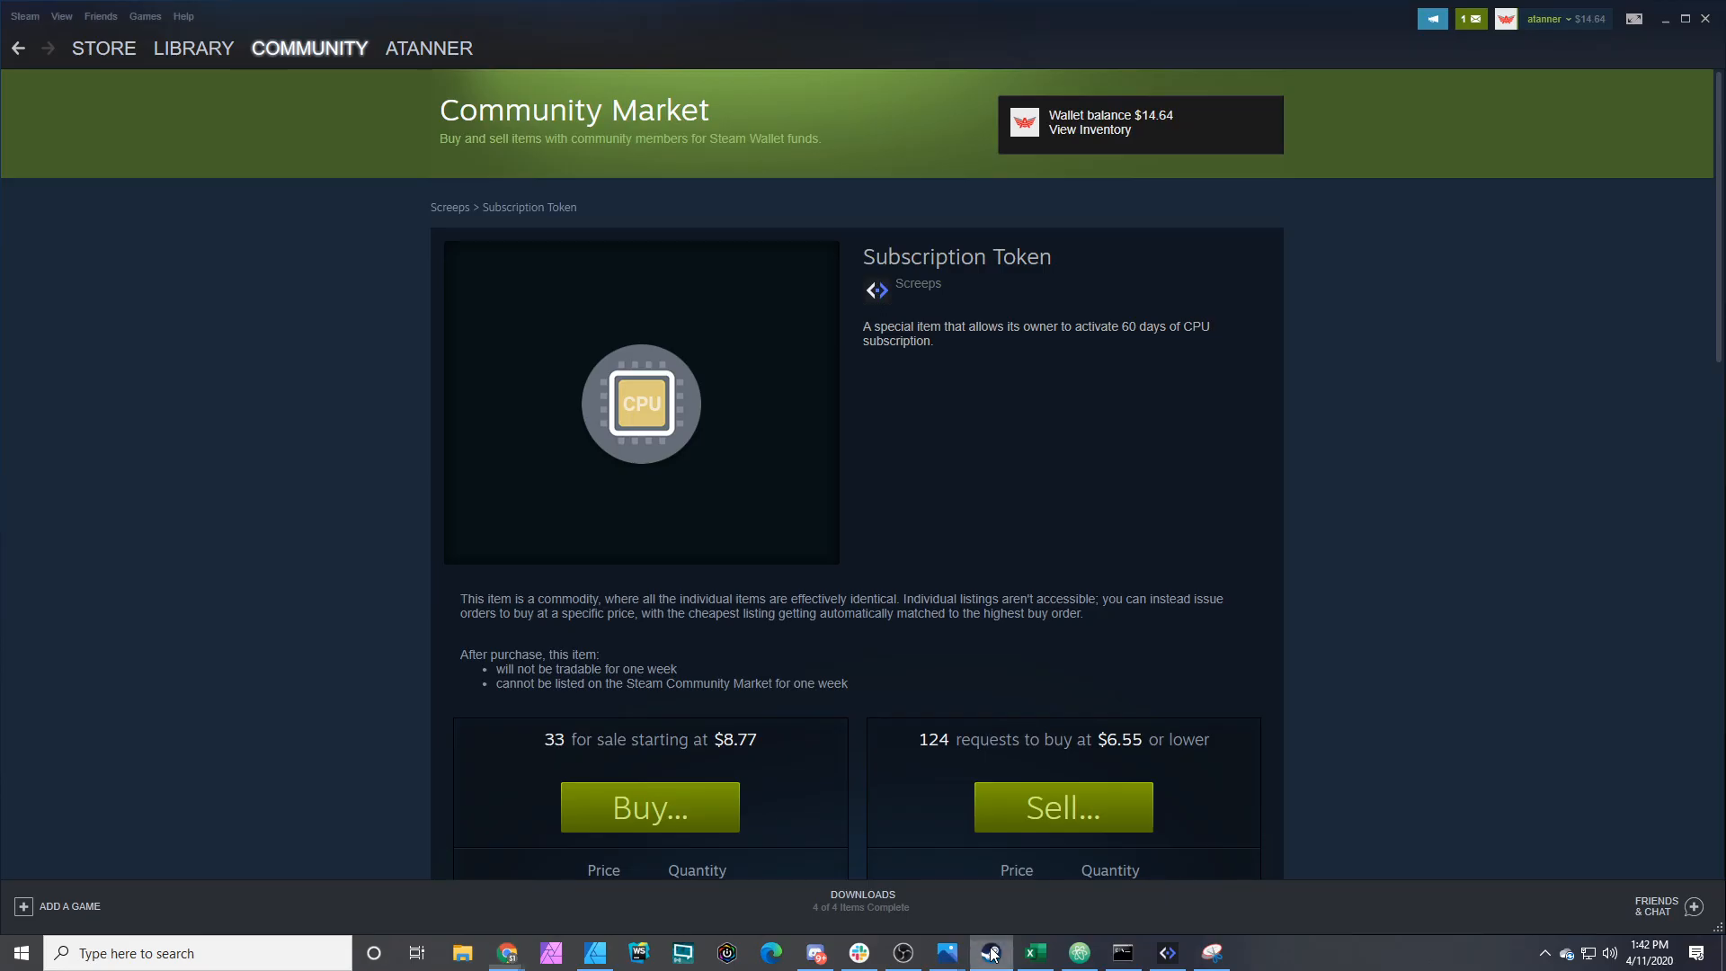
Step: Review the Subscription Token market prices ($8.77 lowest), then return to the Screeps order page
scroll(down, 3)
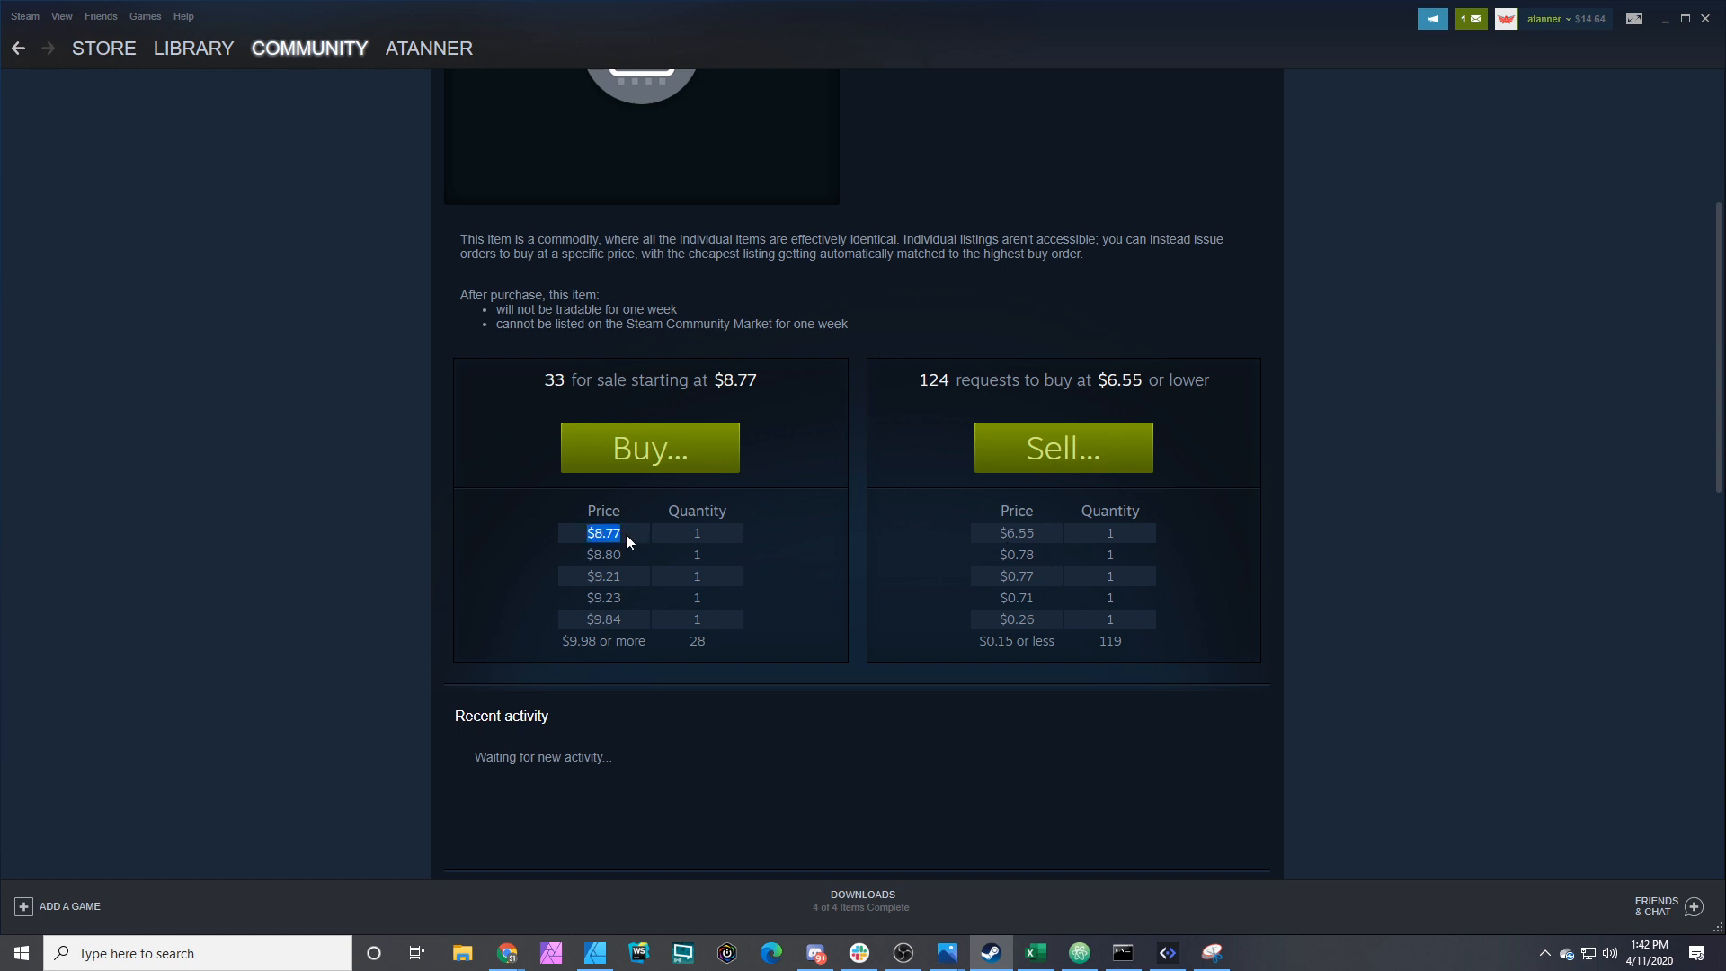
mouse_move(702, 557)
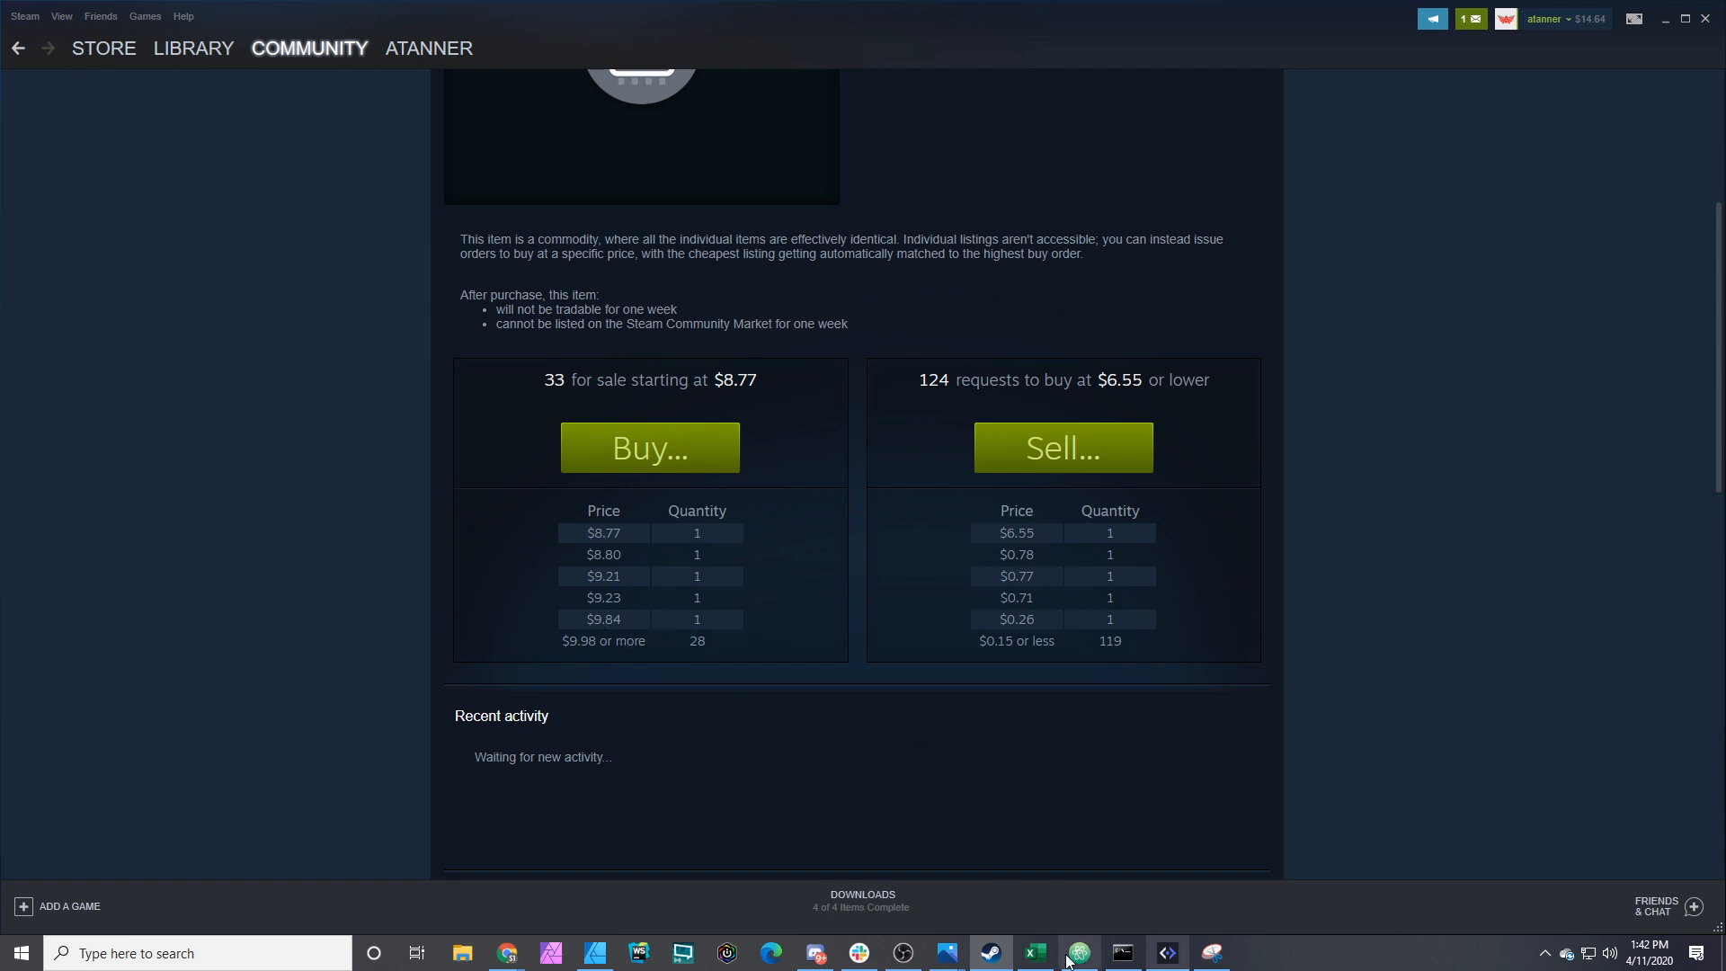
click(506, 952)
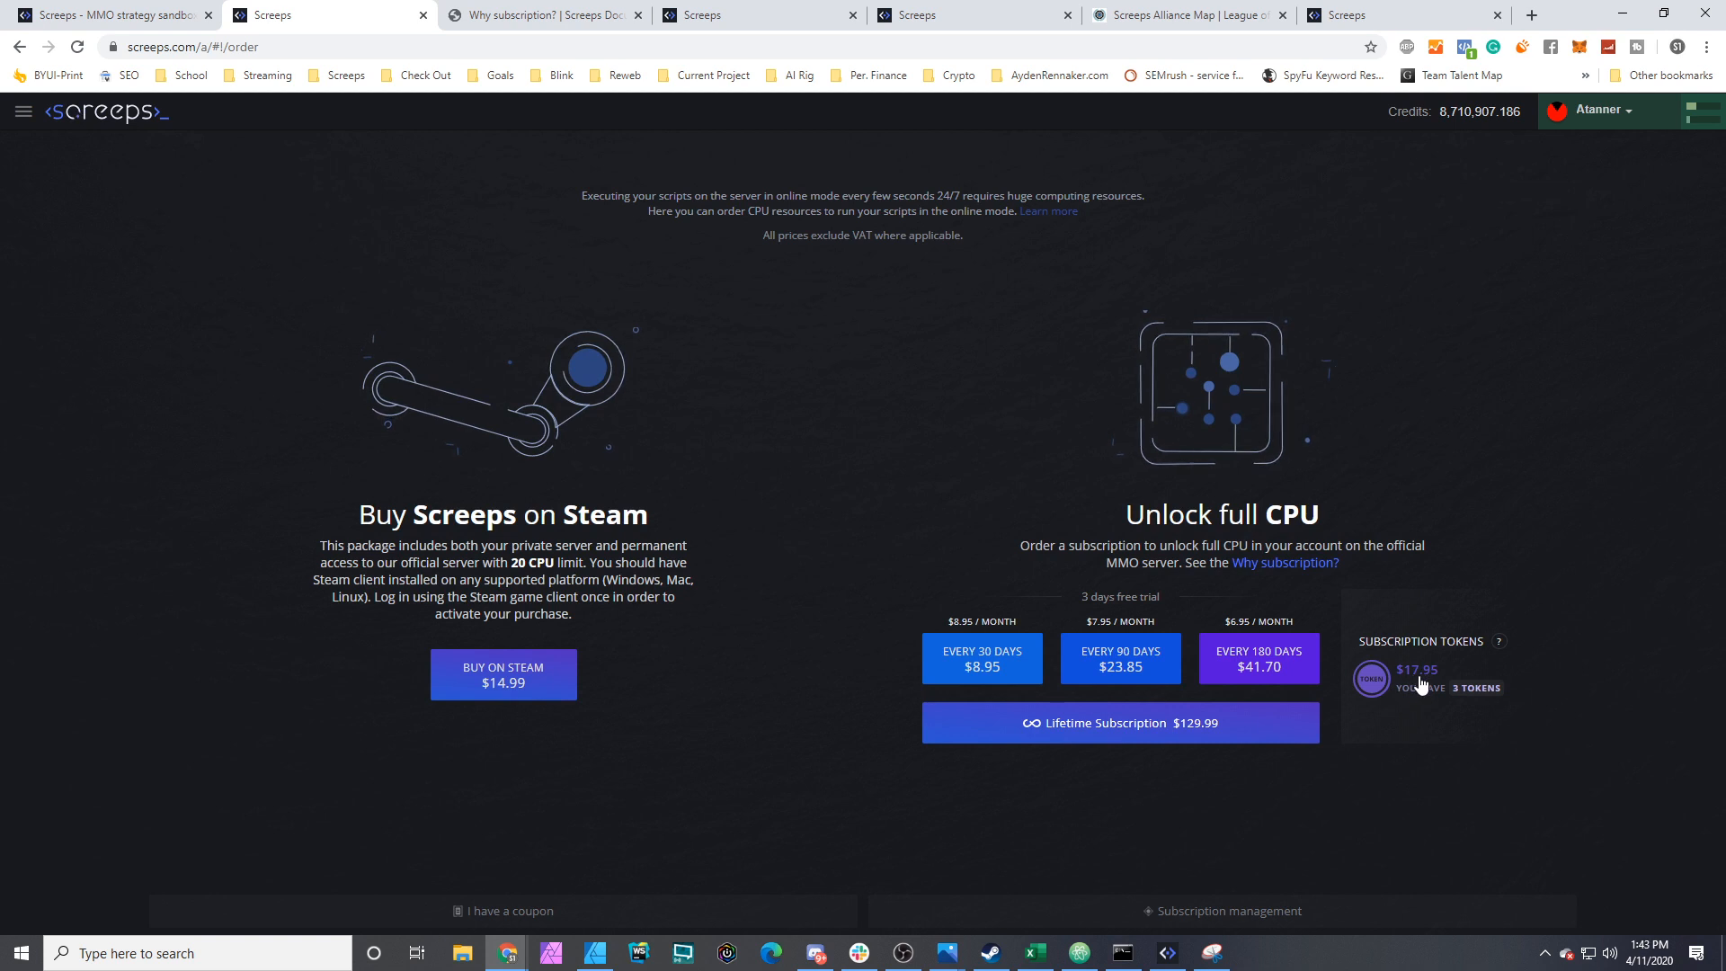
mouse_move(1431, 685)
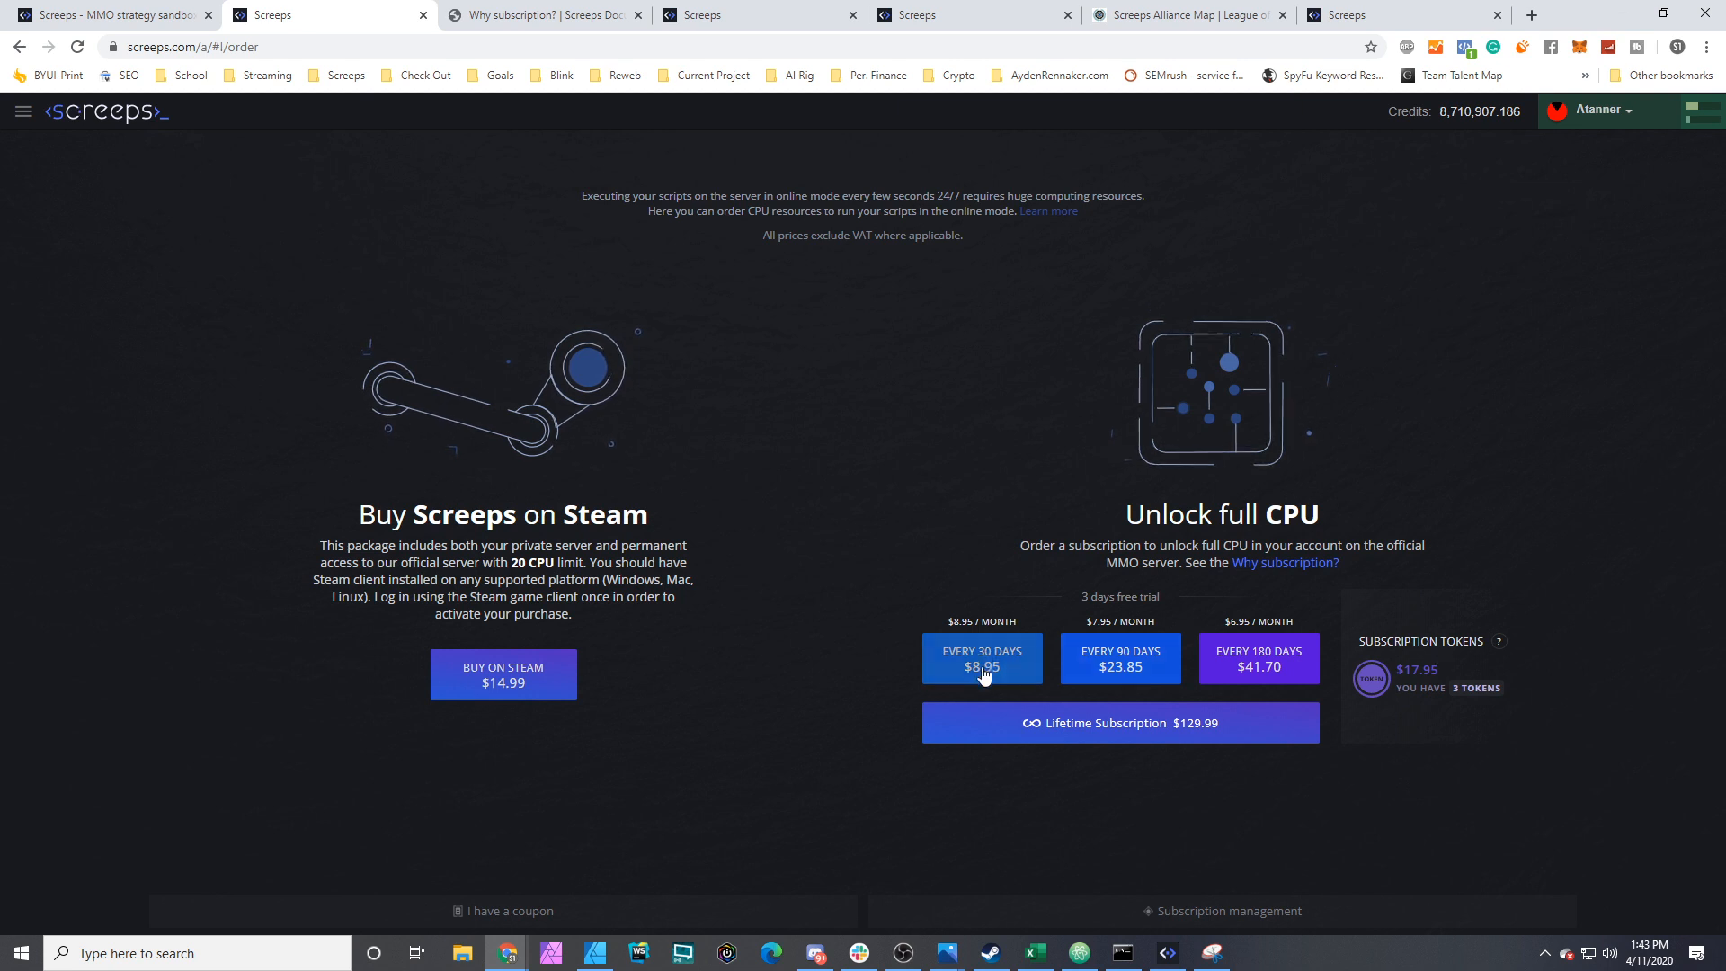
mouse_move(1104, 713)
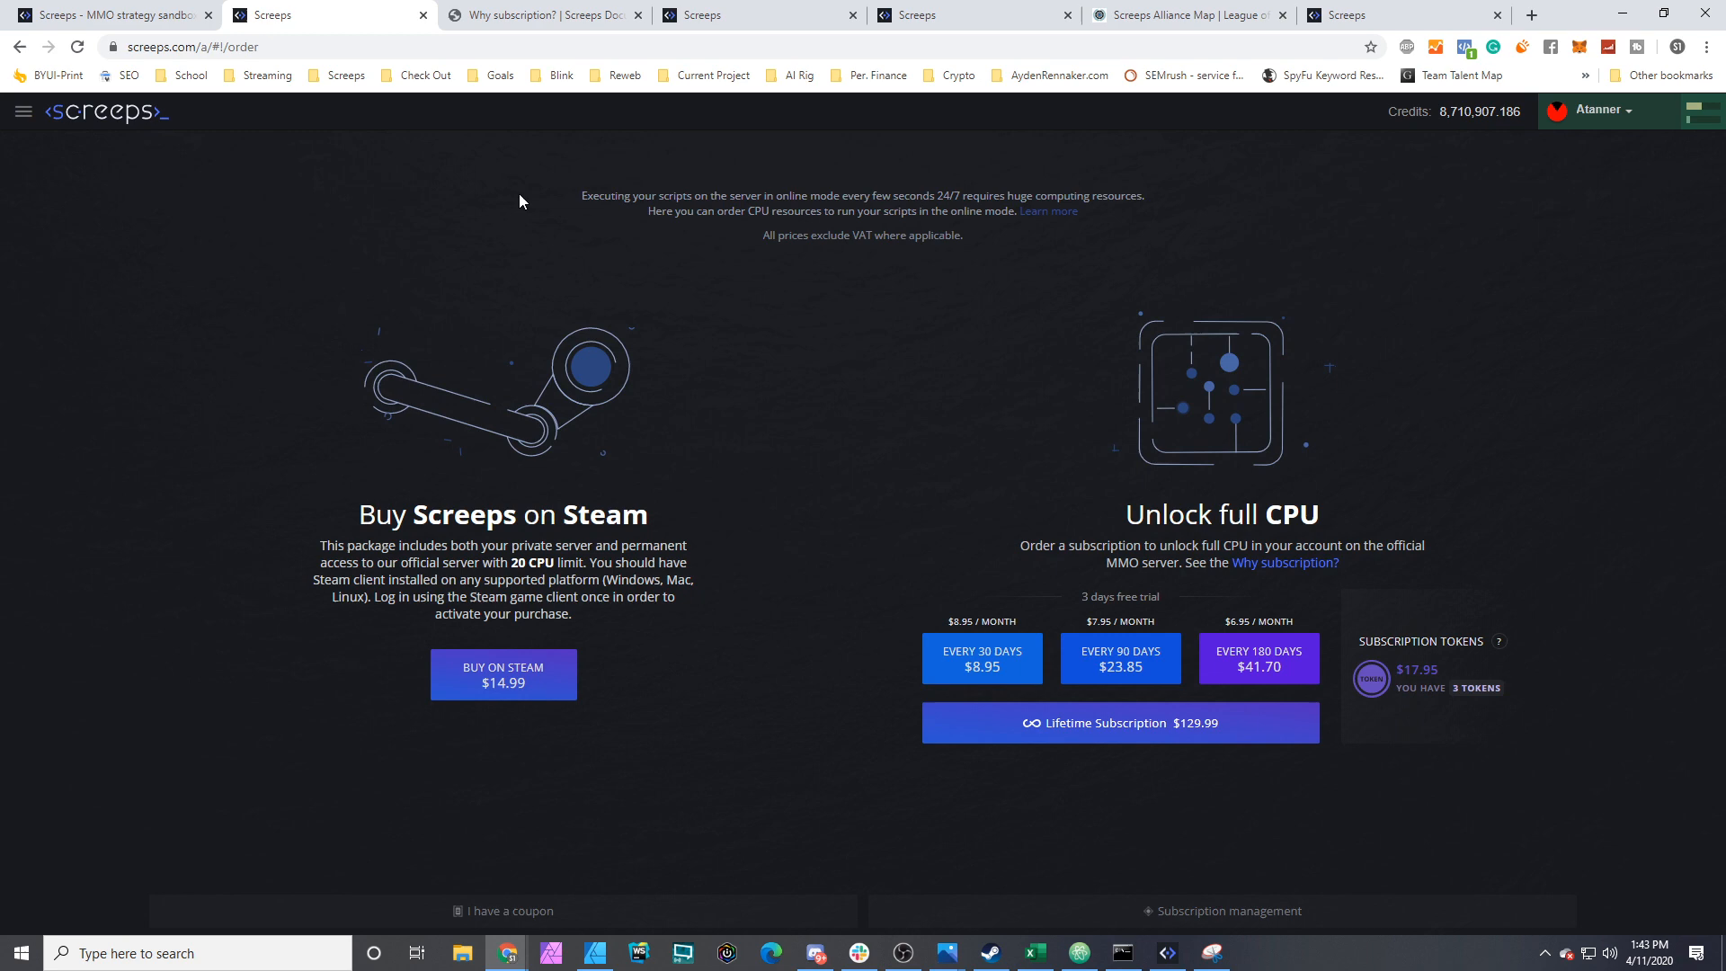
Step: Switch to the 'Why subscription? | Screeps Docs' tab
click(540, 15)
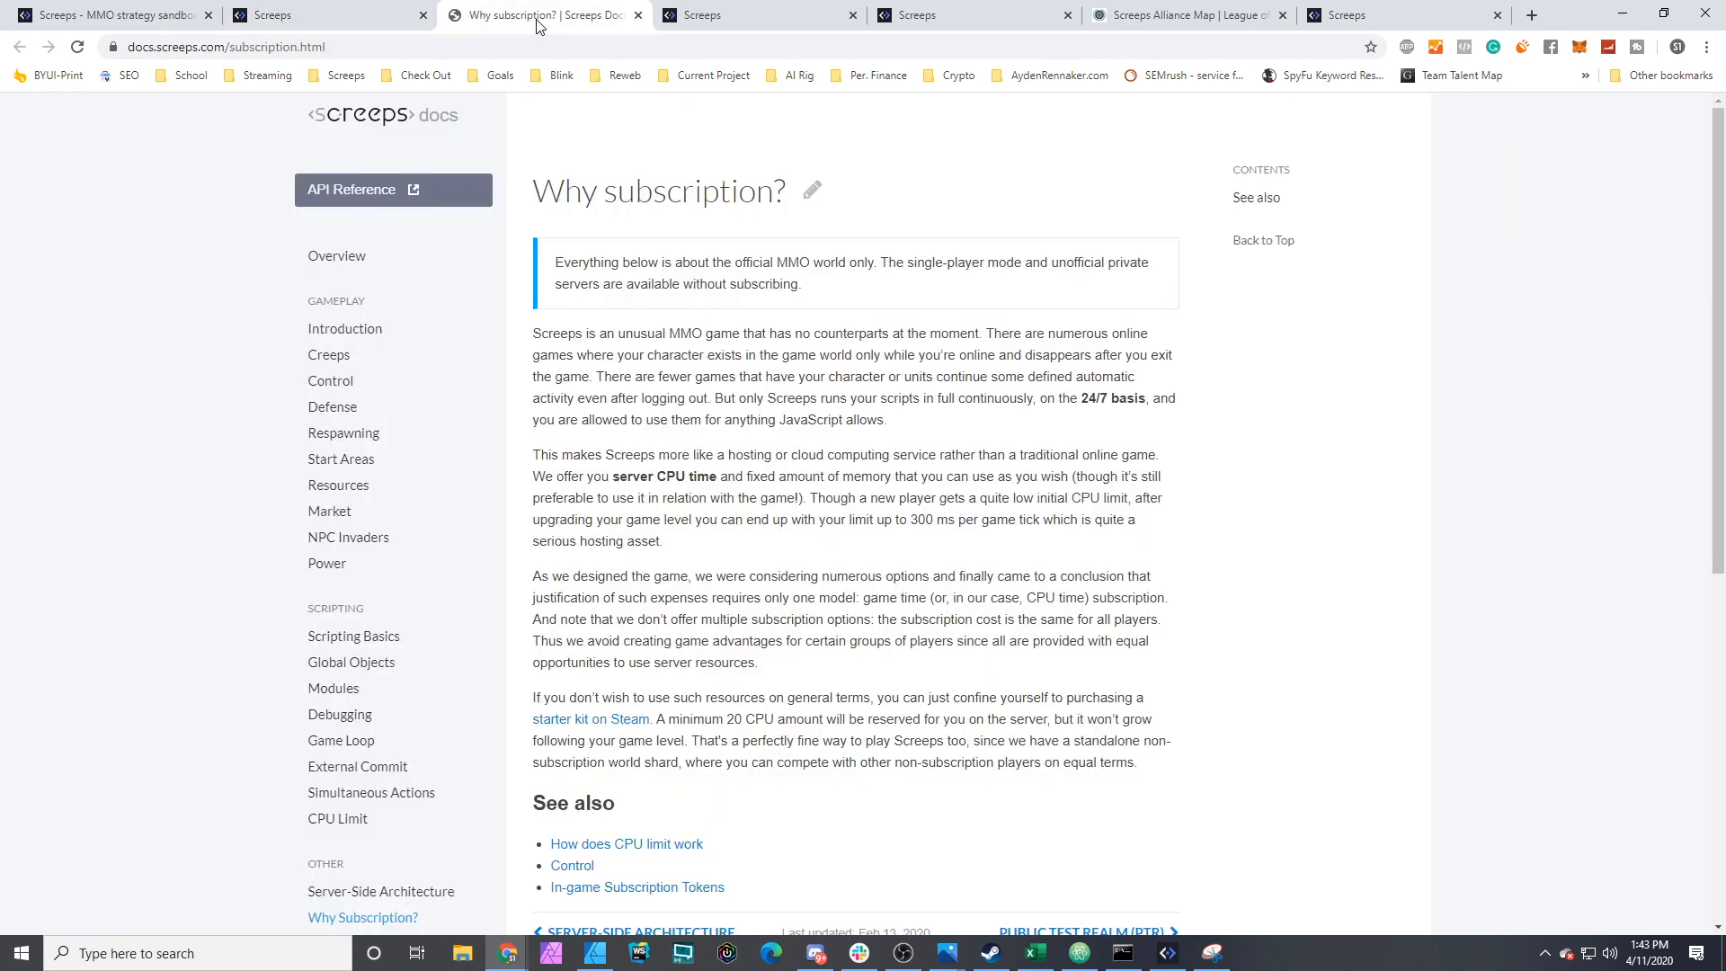
mouse_move(658, 354)
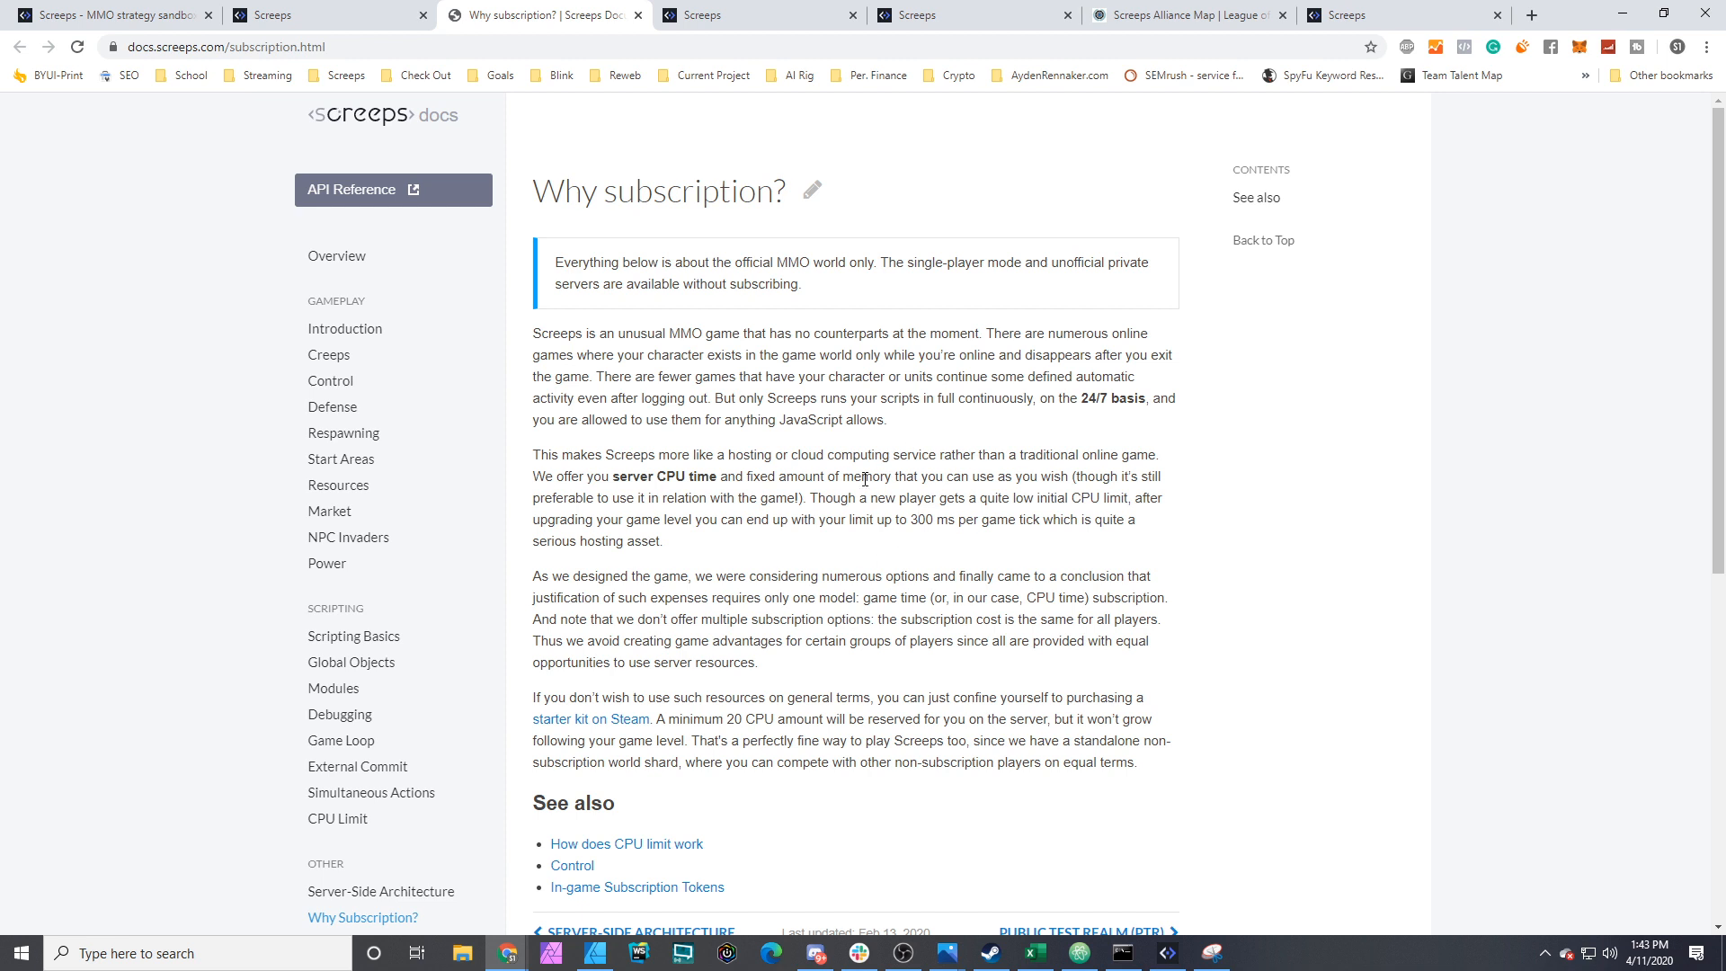
mouse_move(860, 594)
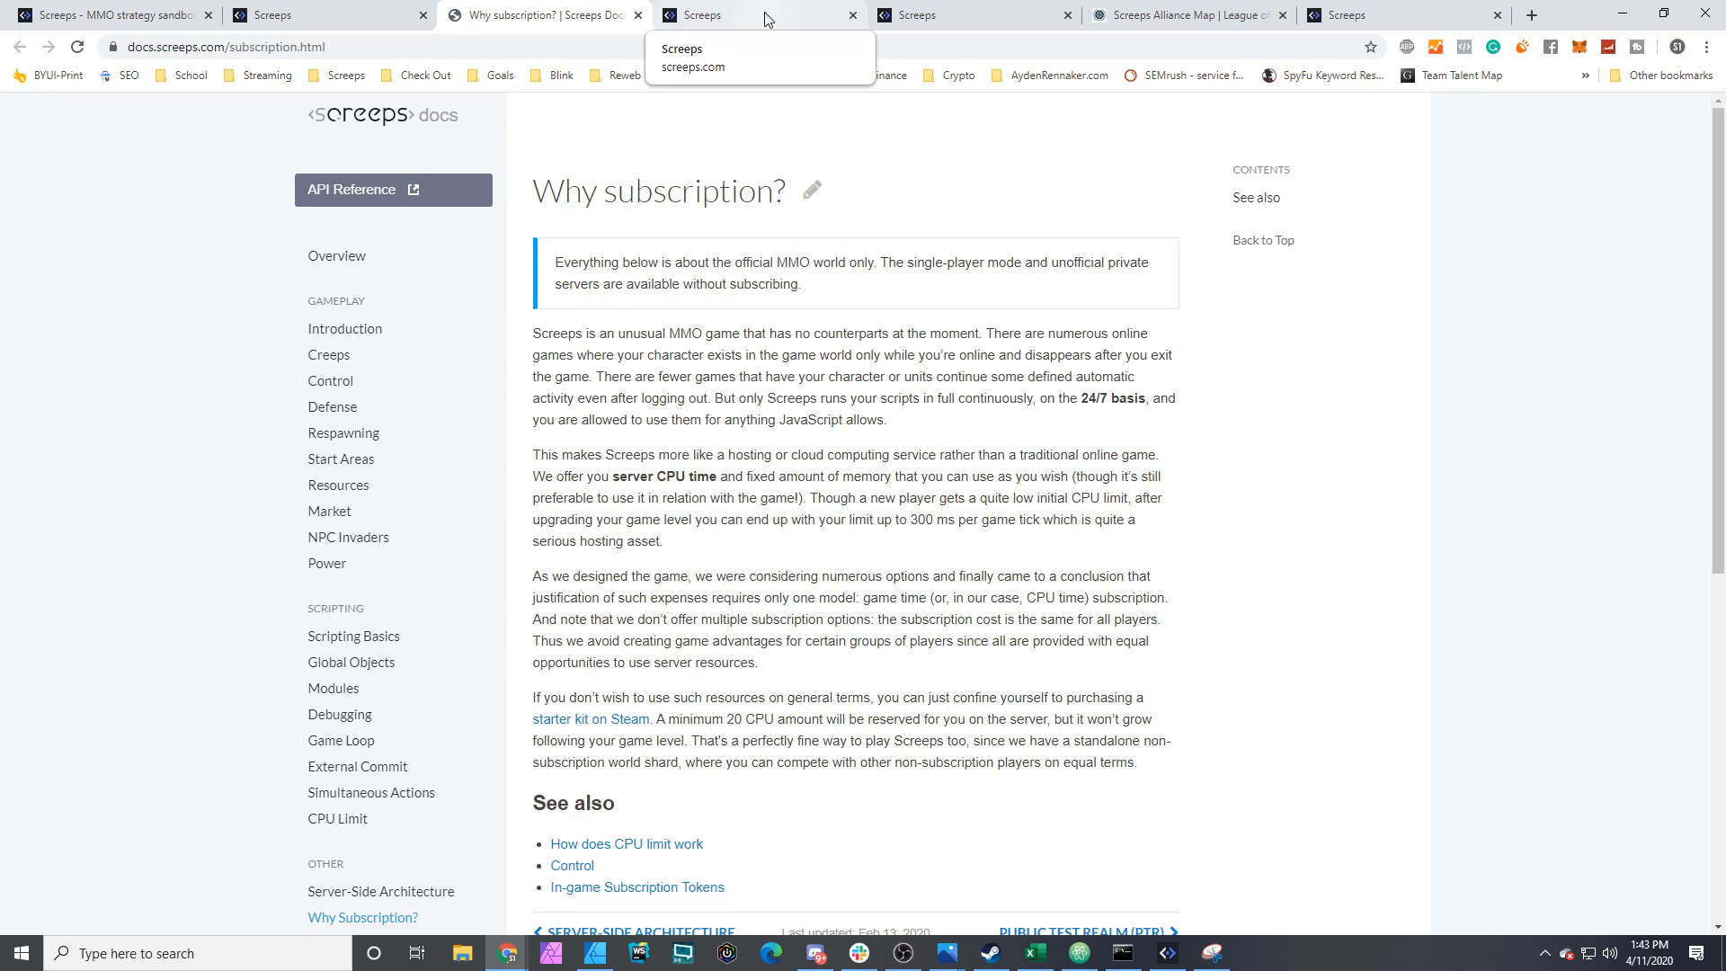
Step: Switch to the shard3 world map tab showing Atanner's room W1N18
click(727, 14)
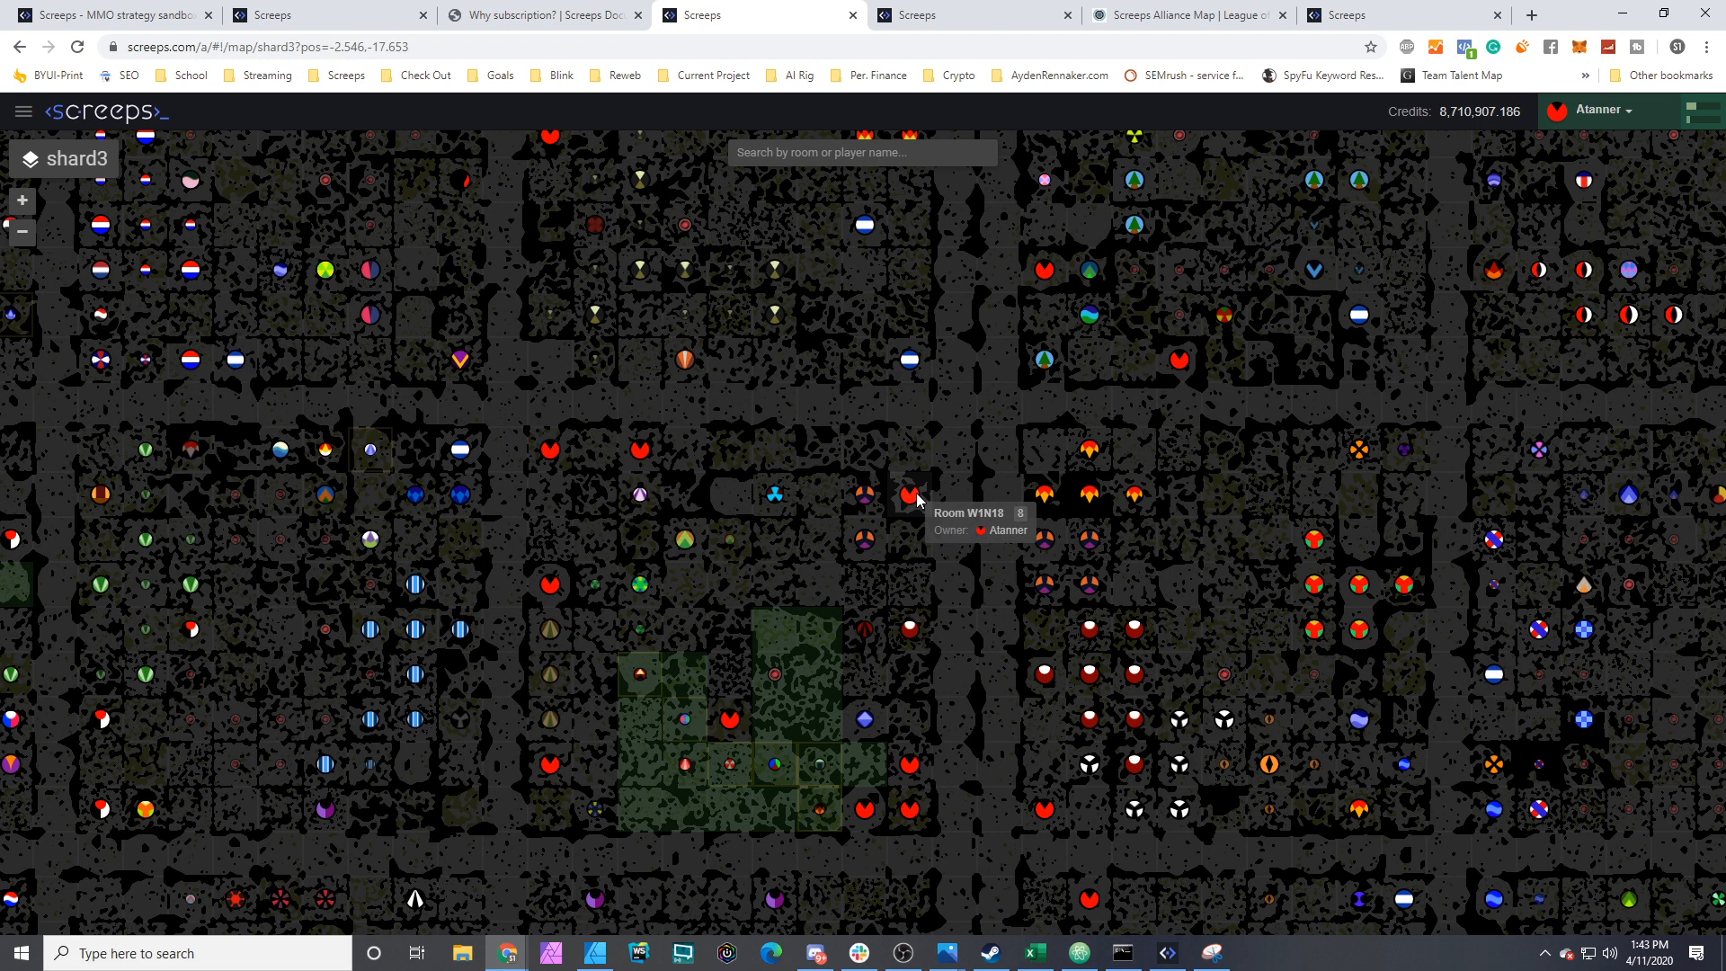
mouse_move(518, 422)
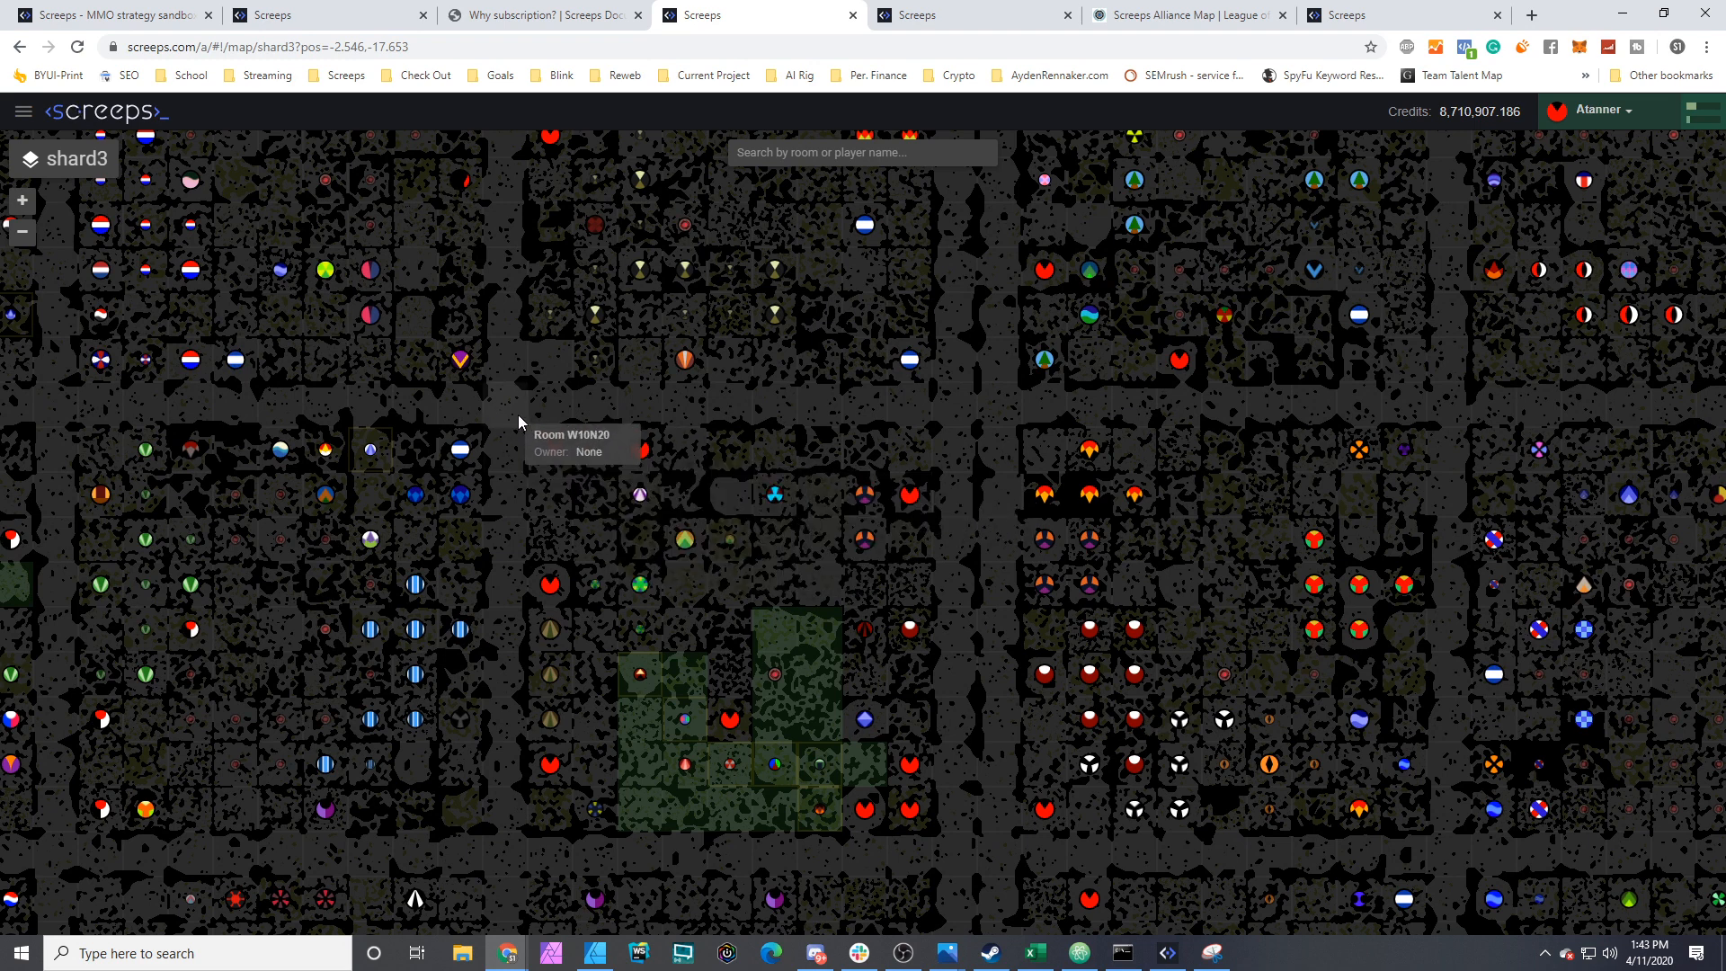
mouse_move(942, 433)
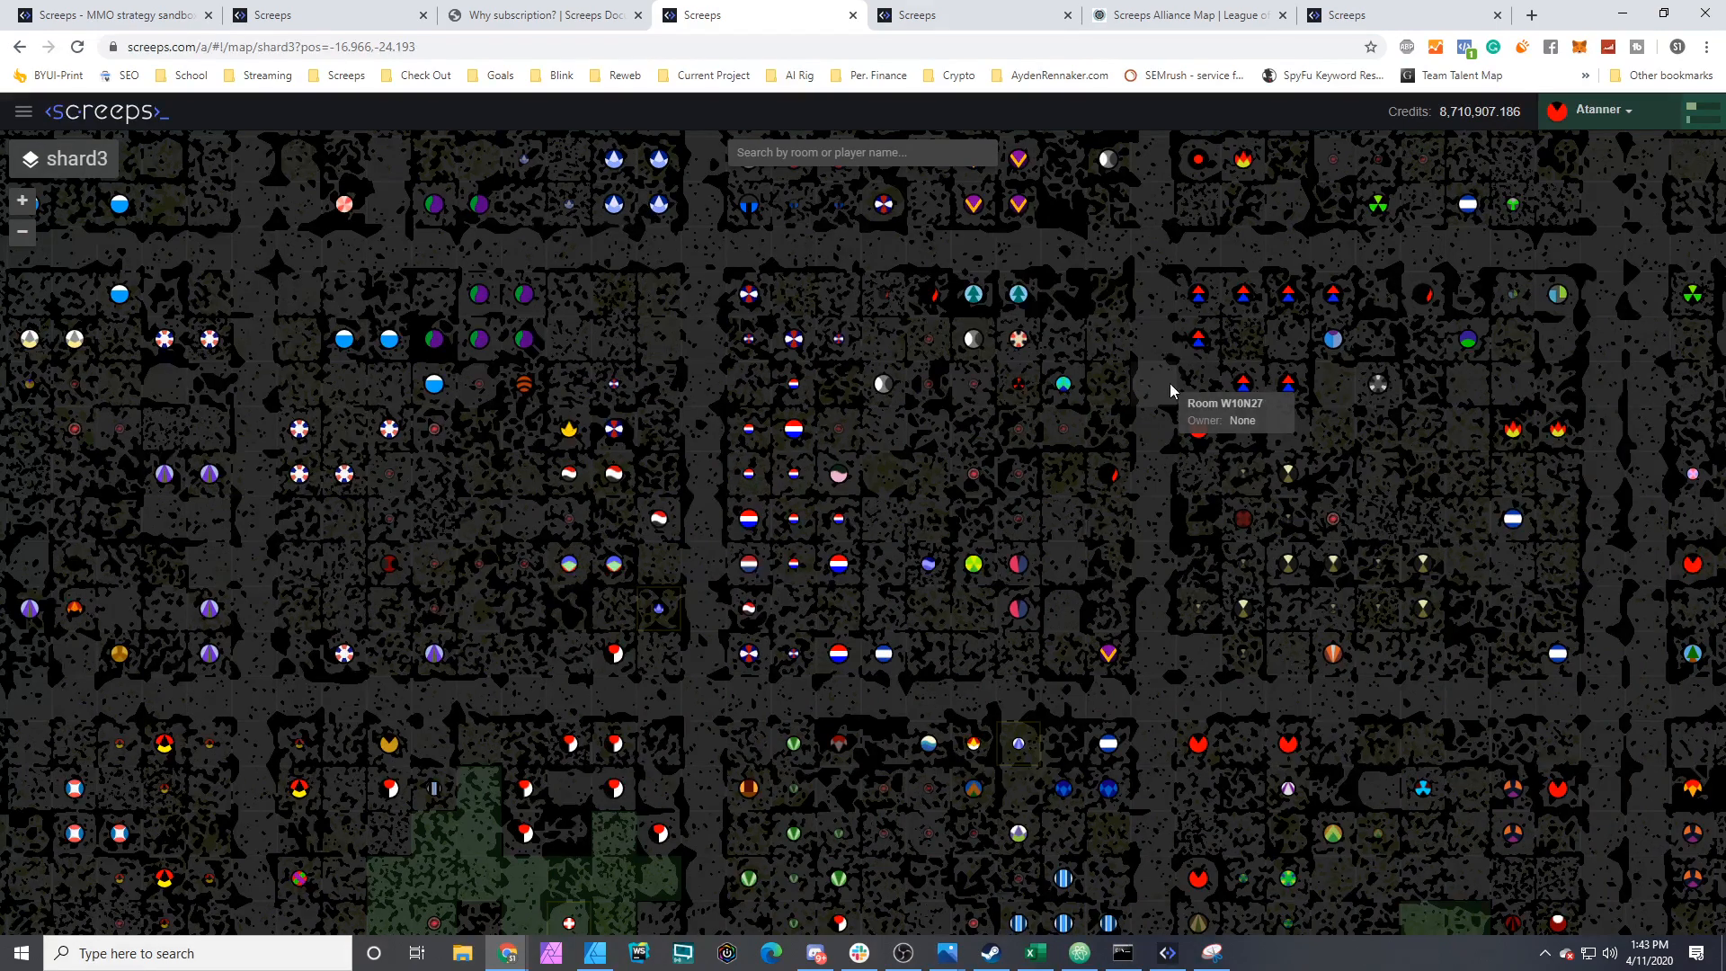
Step: Pan across Atanner's rooms on shard3 and show the account's CPU 108/300 and memory usage
drag(1172, 391, 1001, 498)
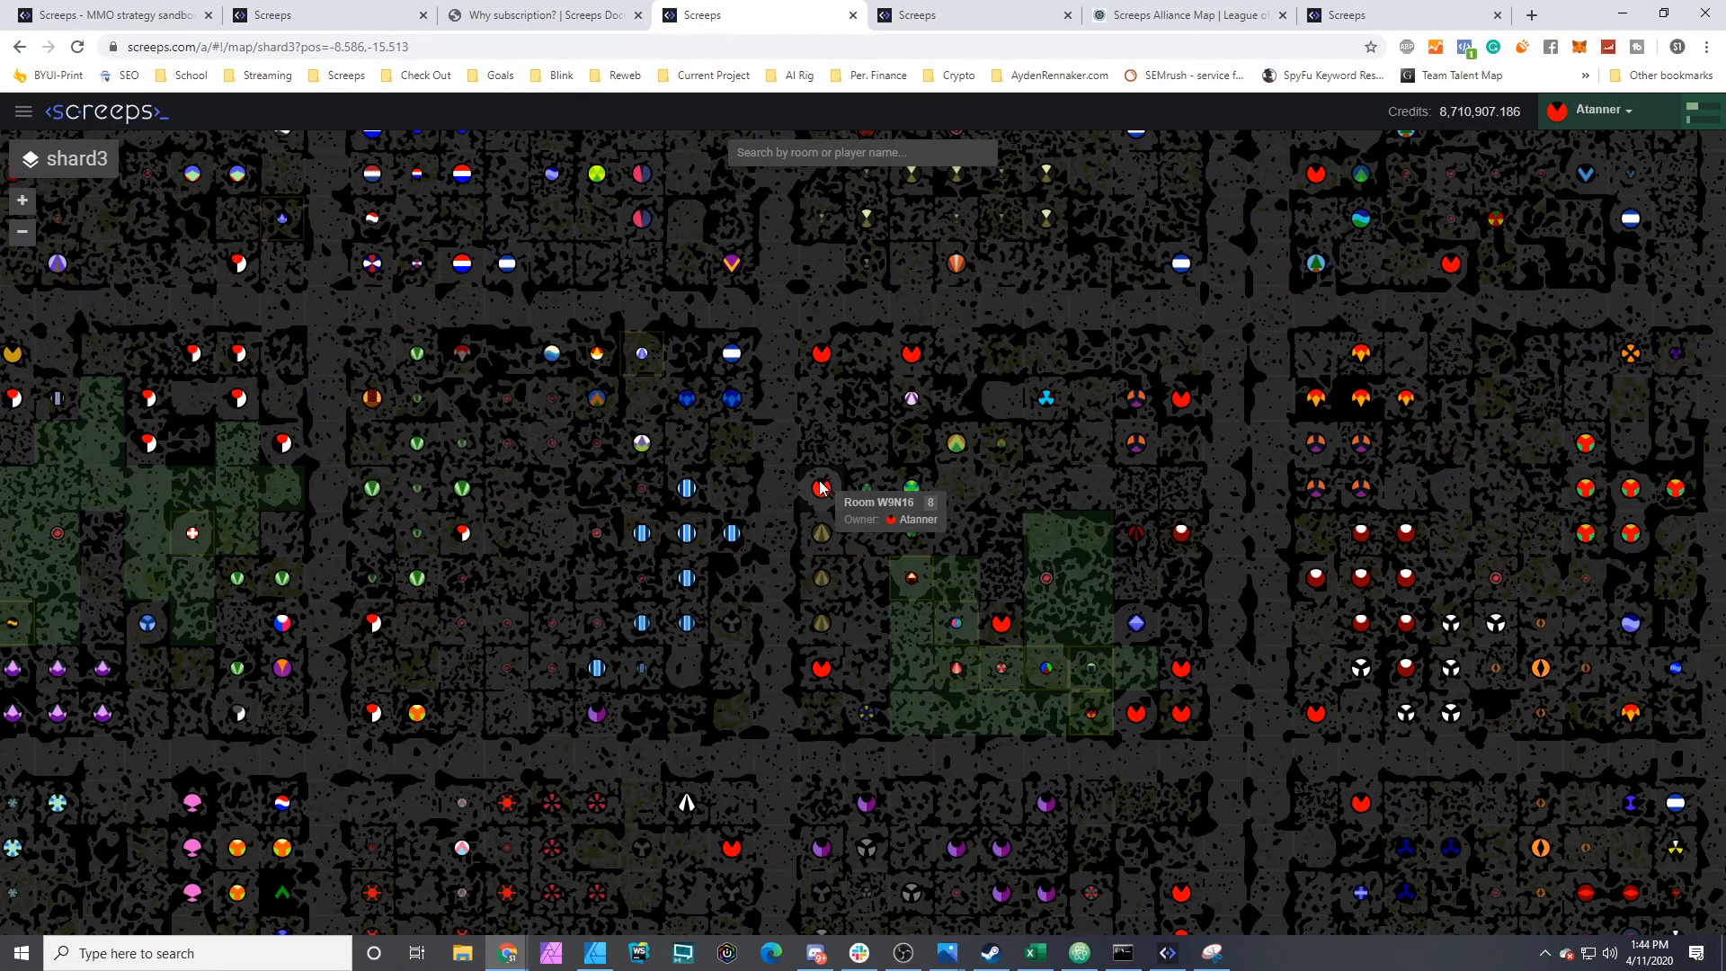
mouse_move(1182, 675)
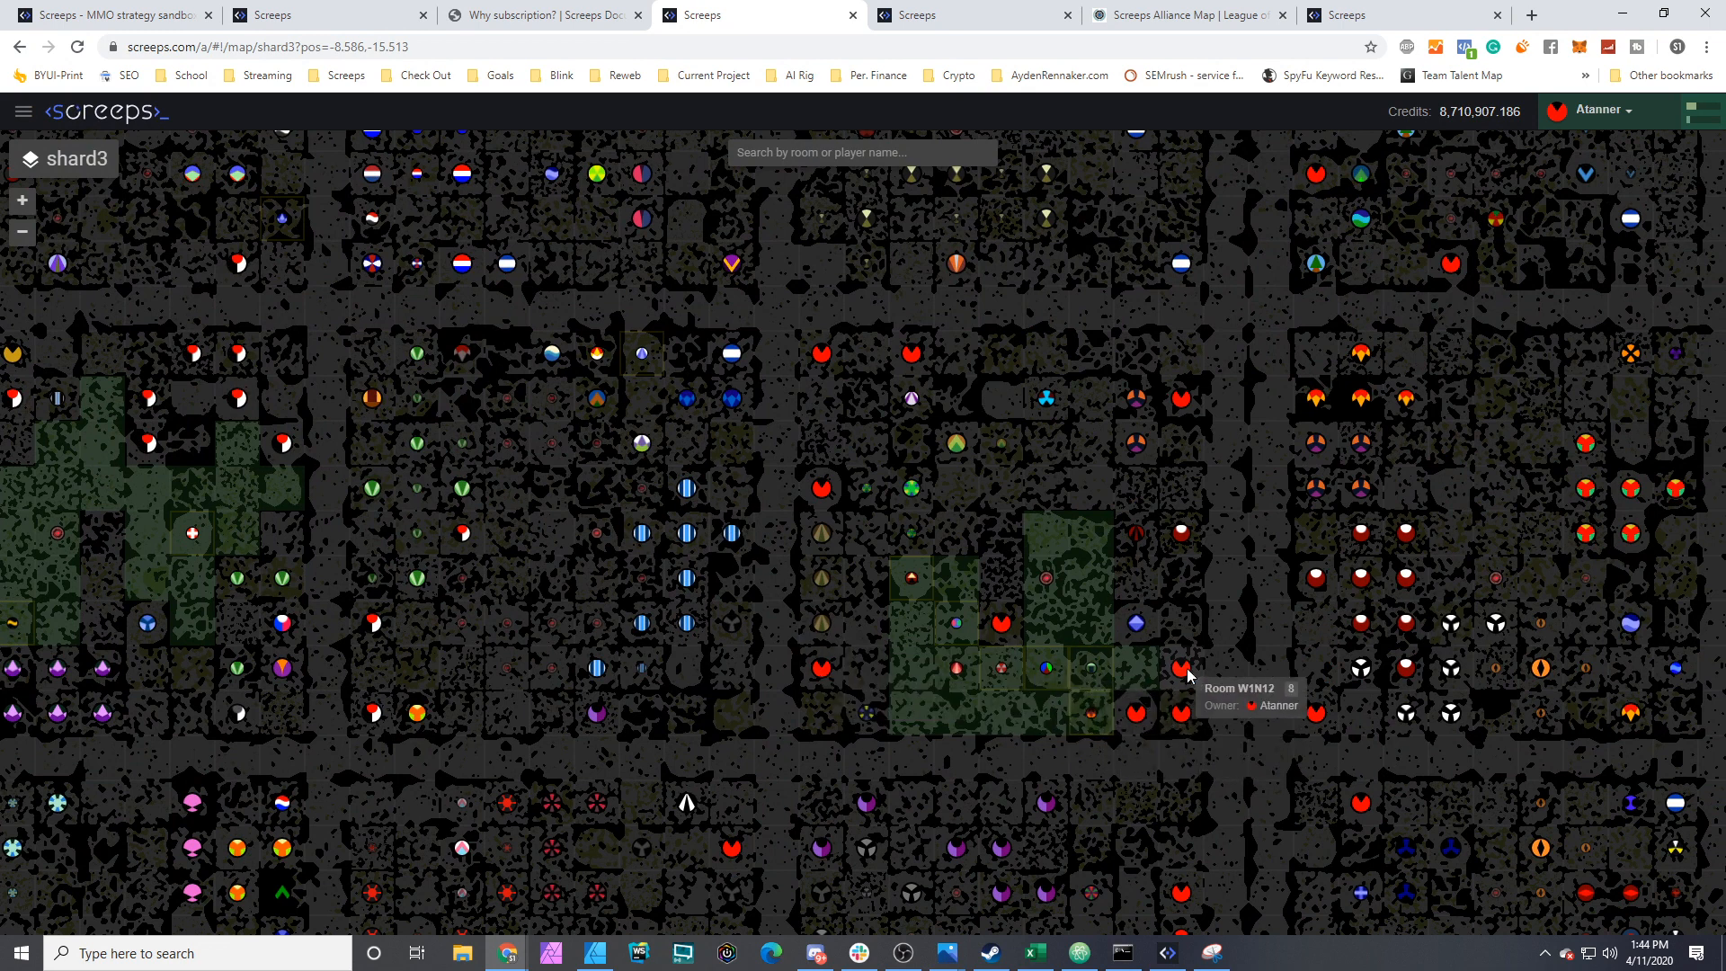
mouse_move(1365, 809)
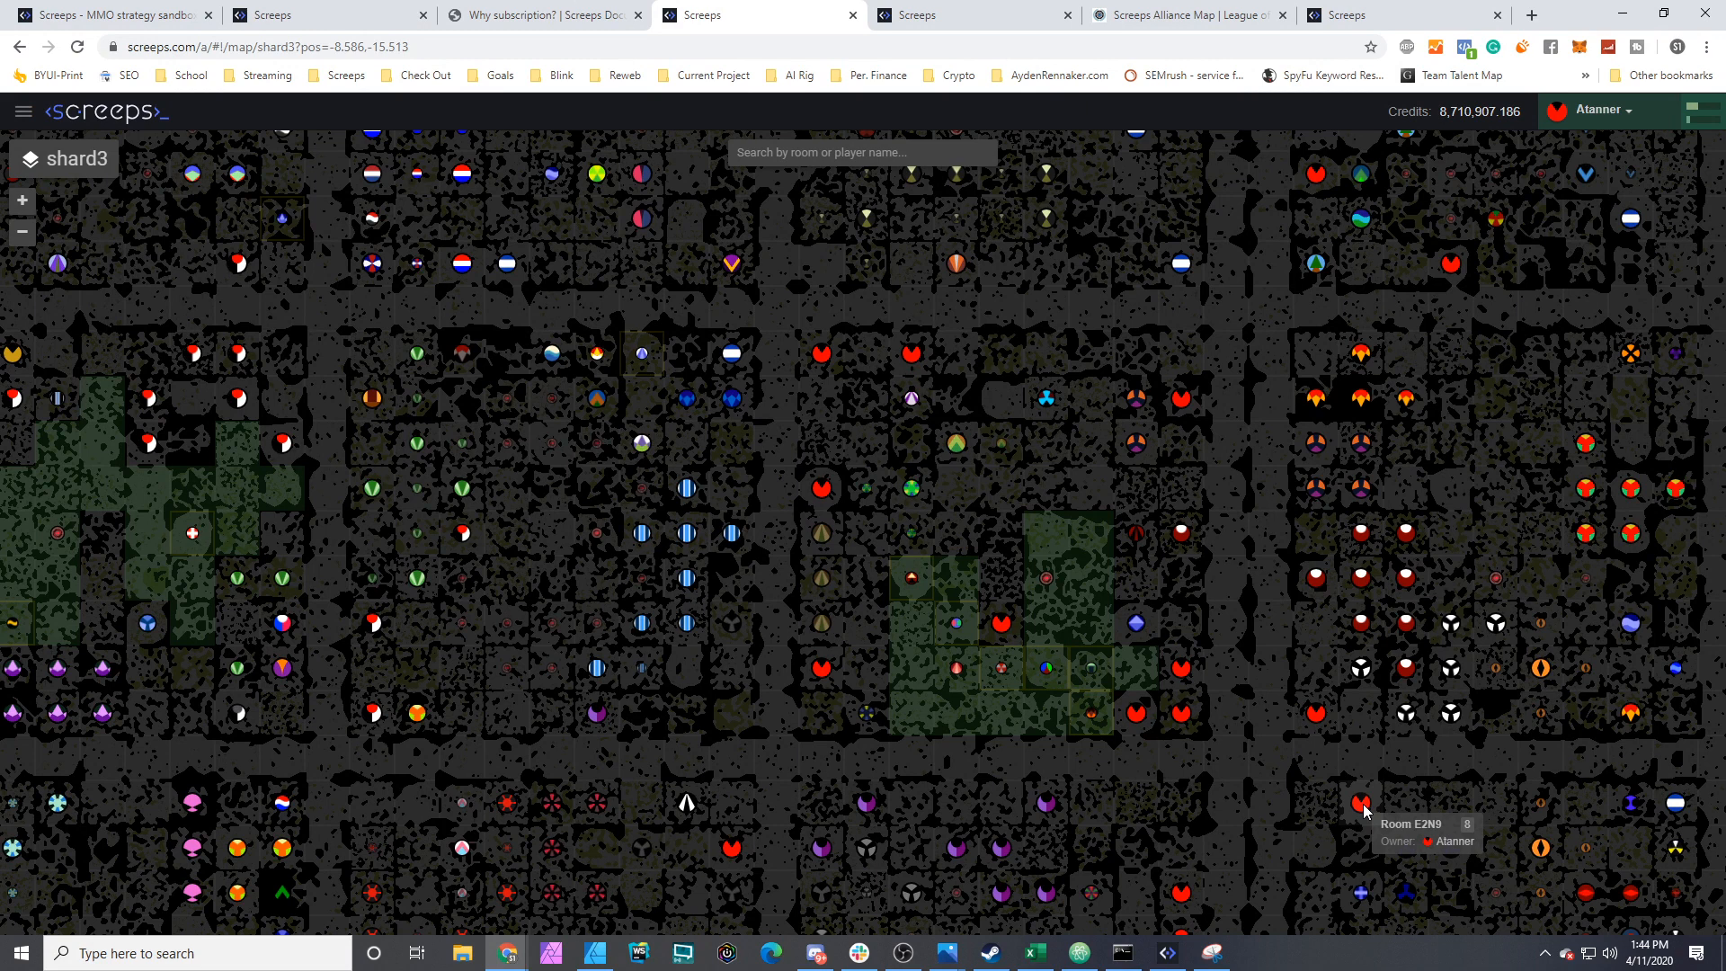
mouse_move(1180, 710)
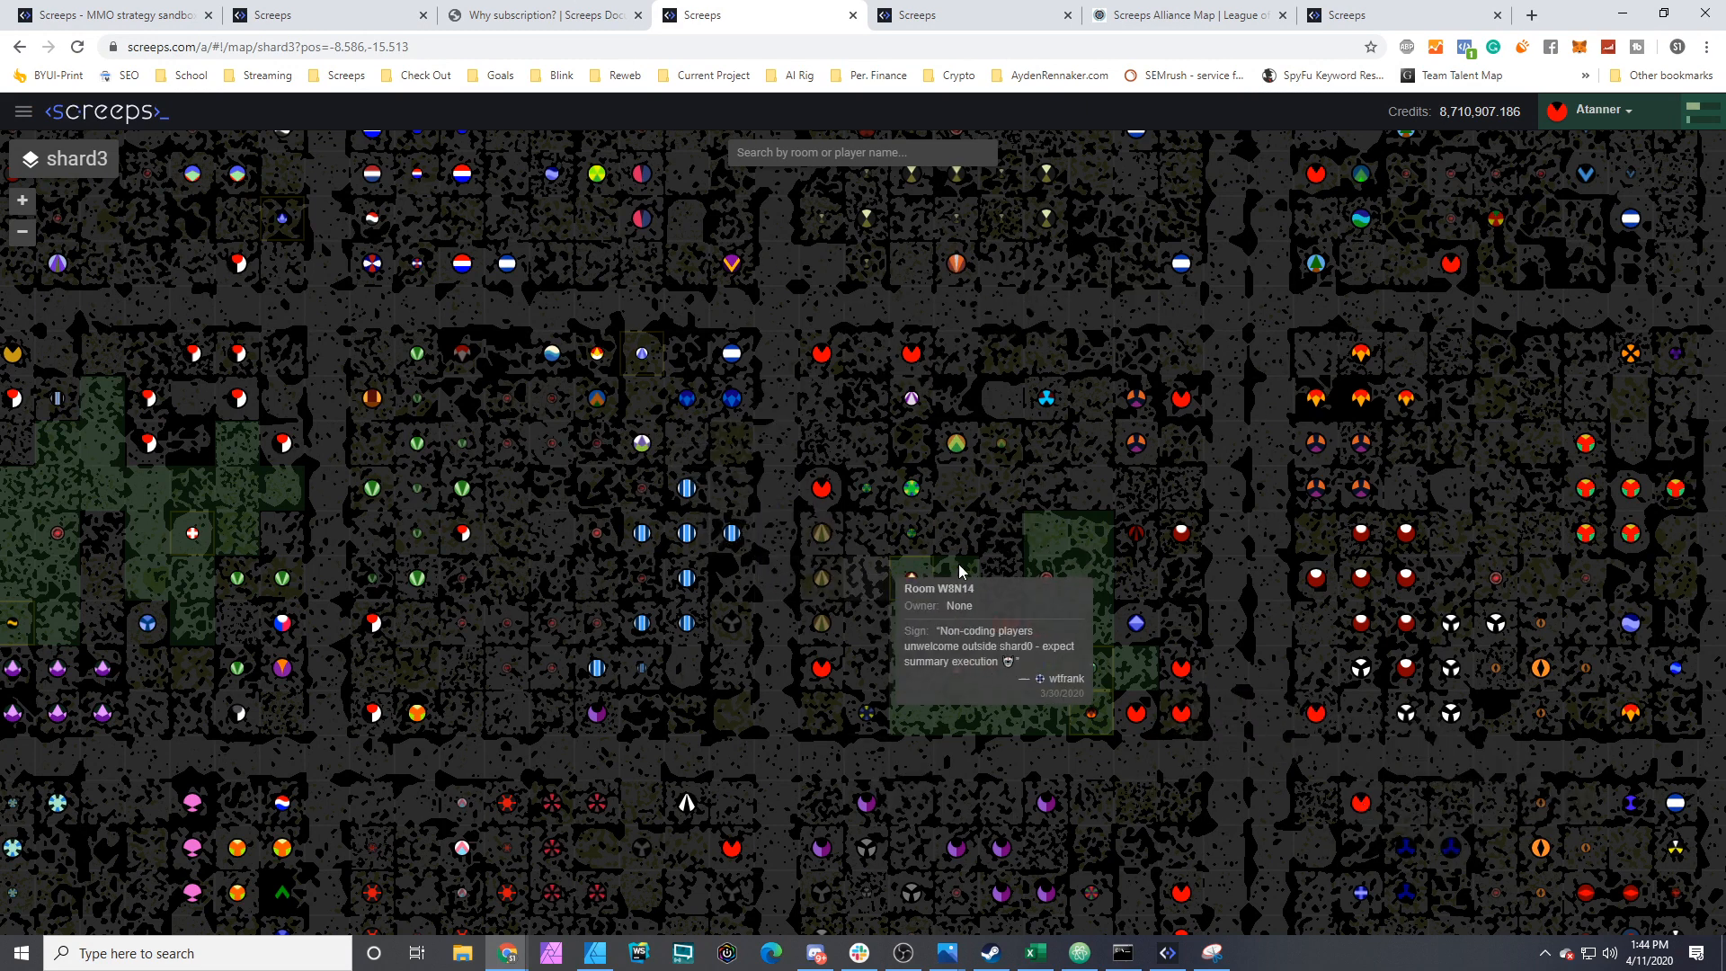
mouse_move(1232, 501)
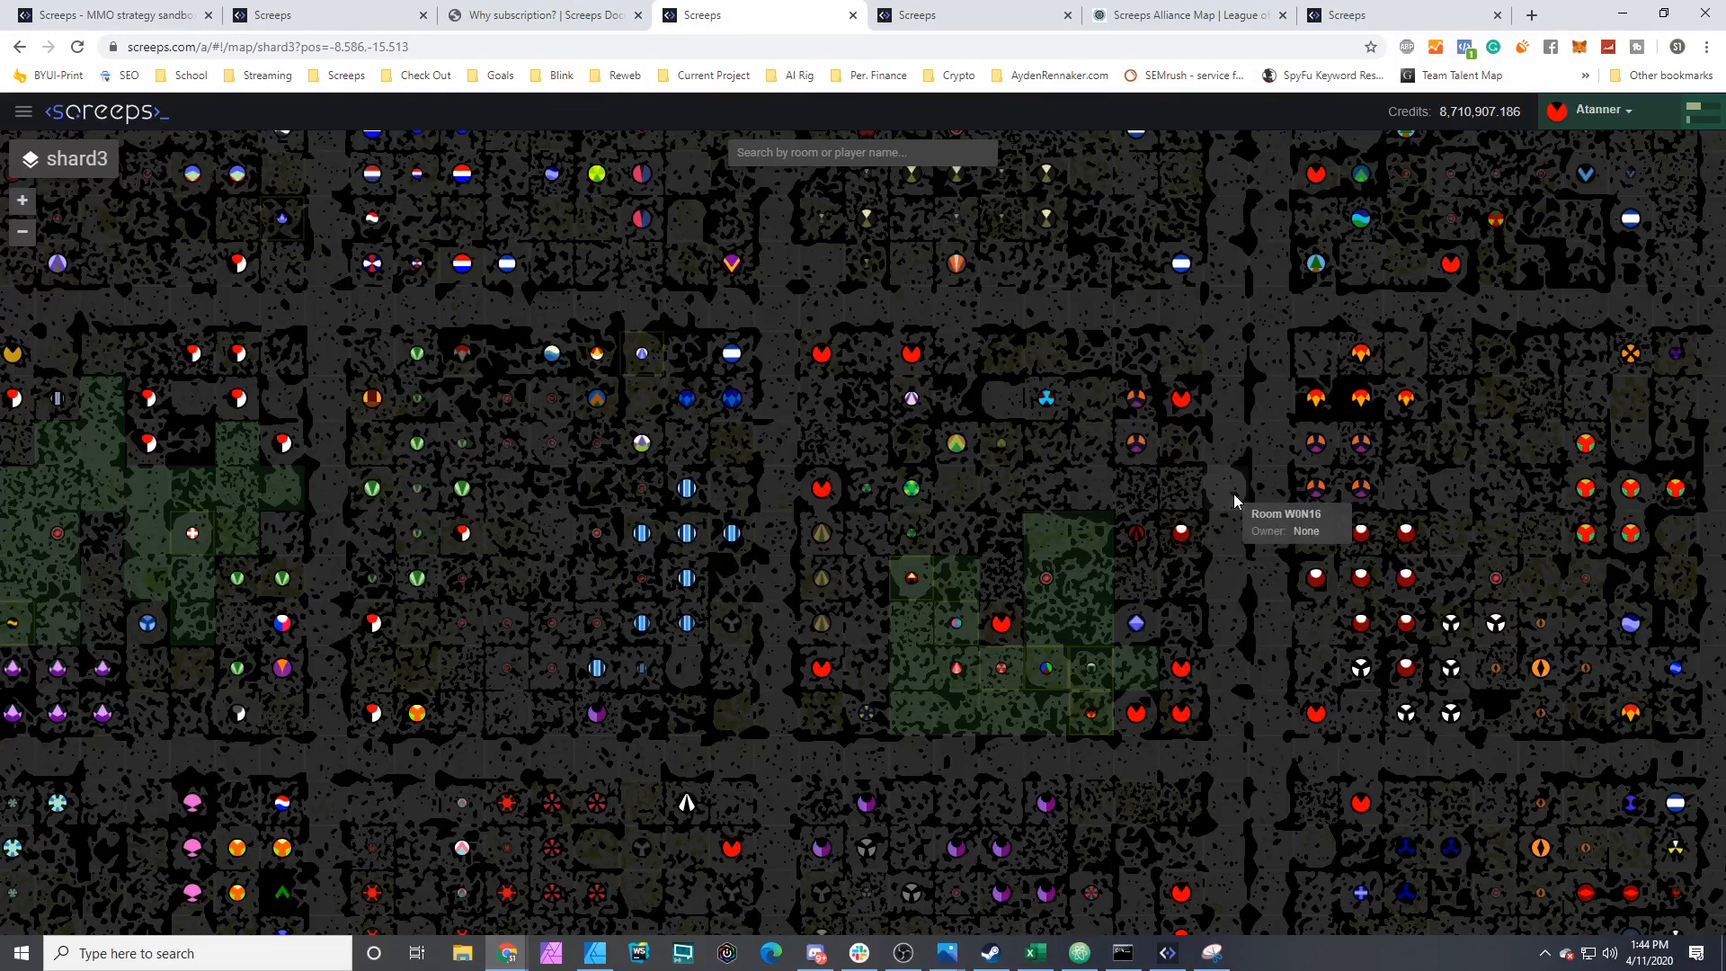
click(1589, 108)
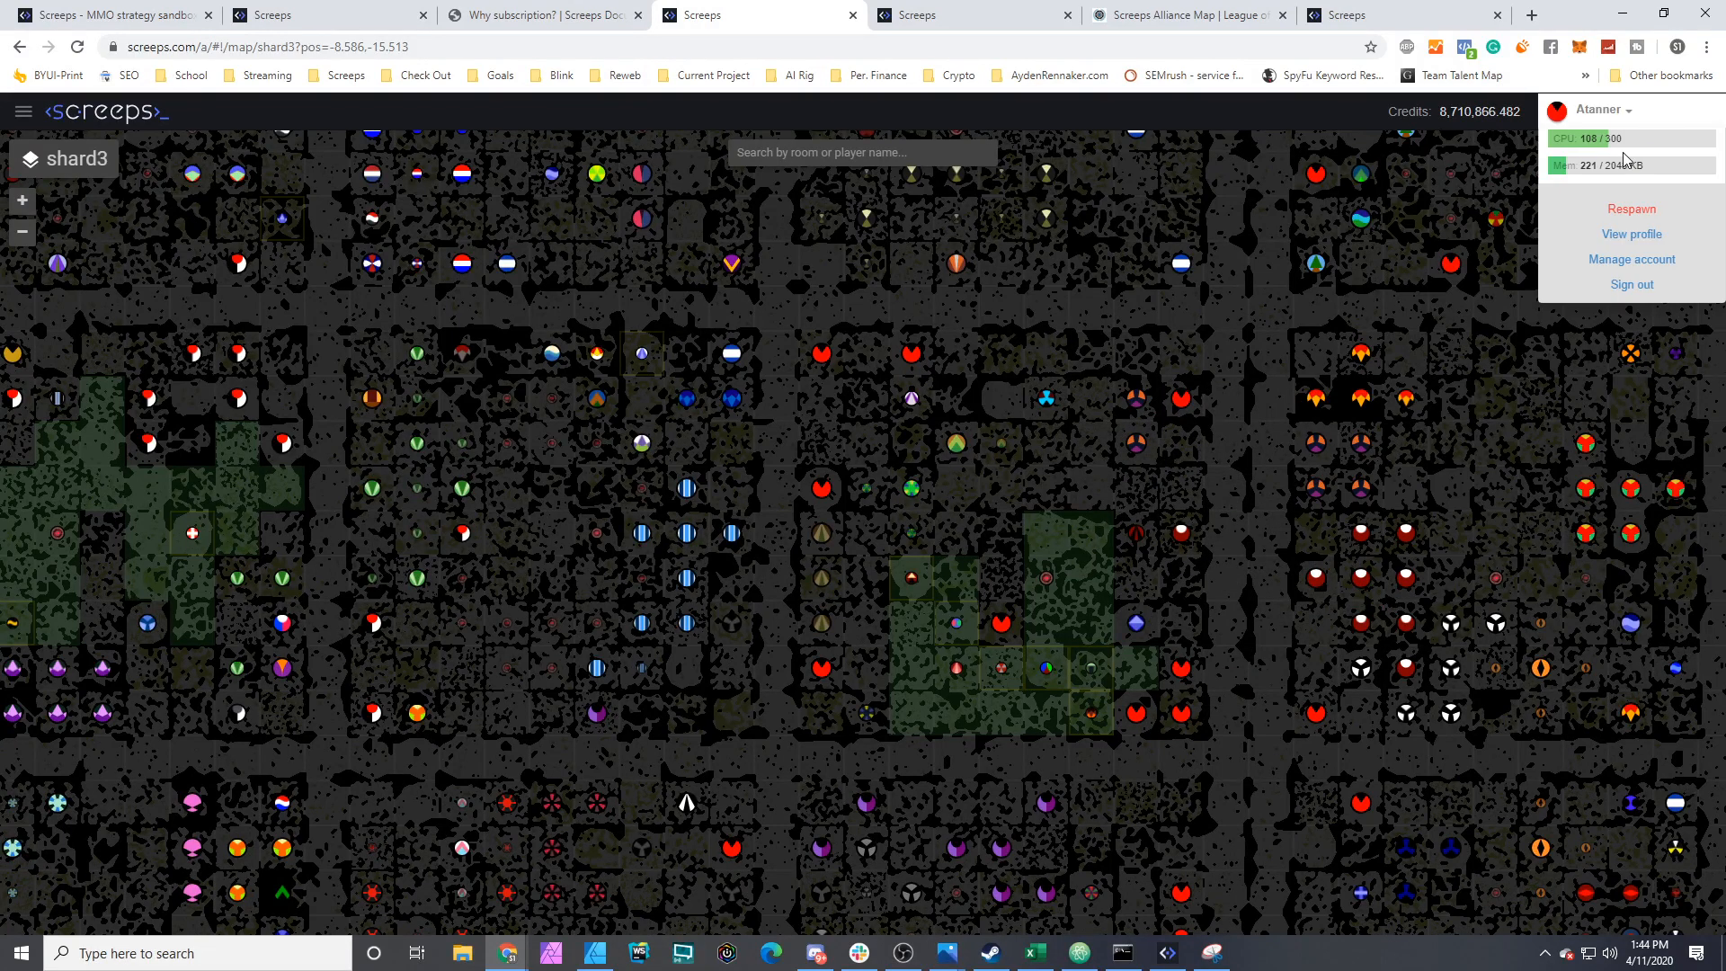
mouse_move(1226, 356)
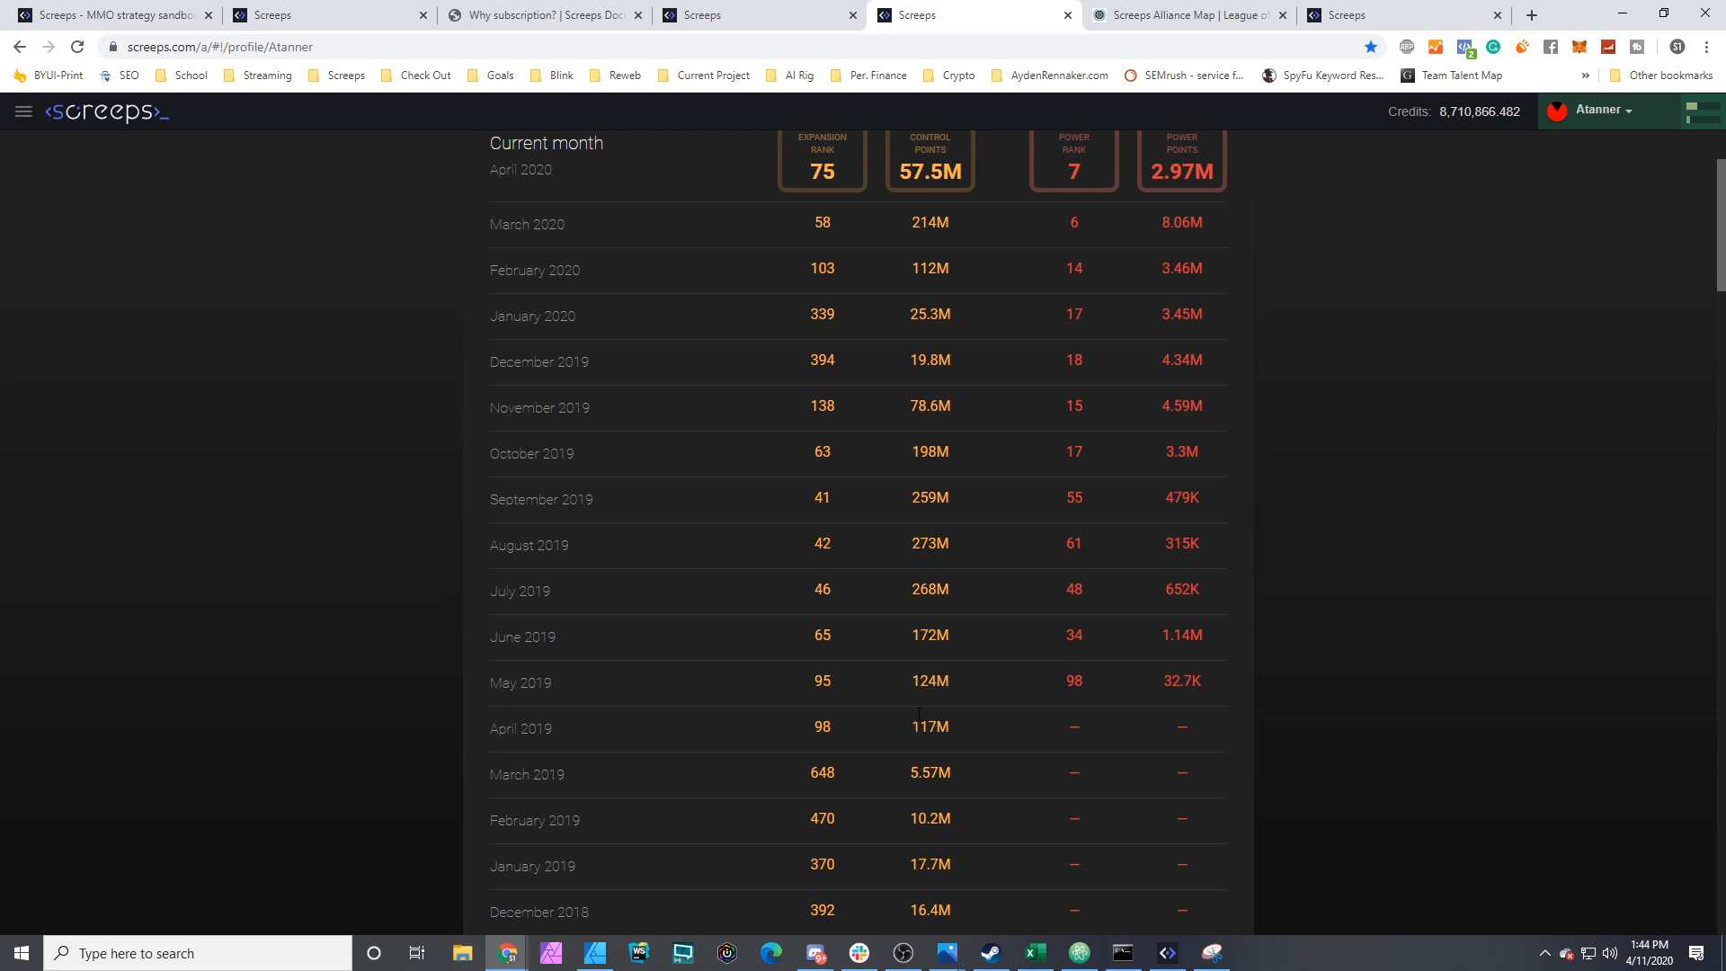
mouse_move(887, 335)
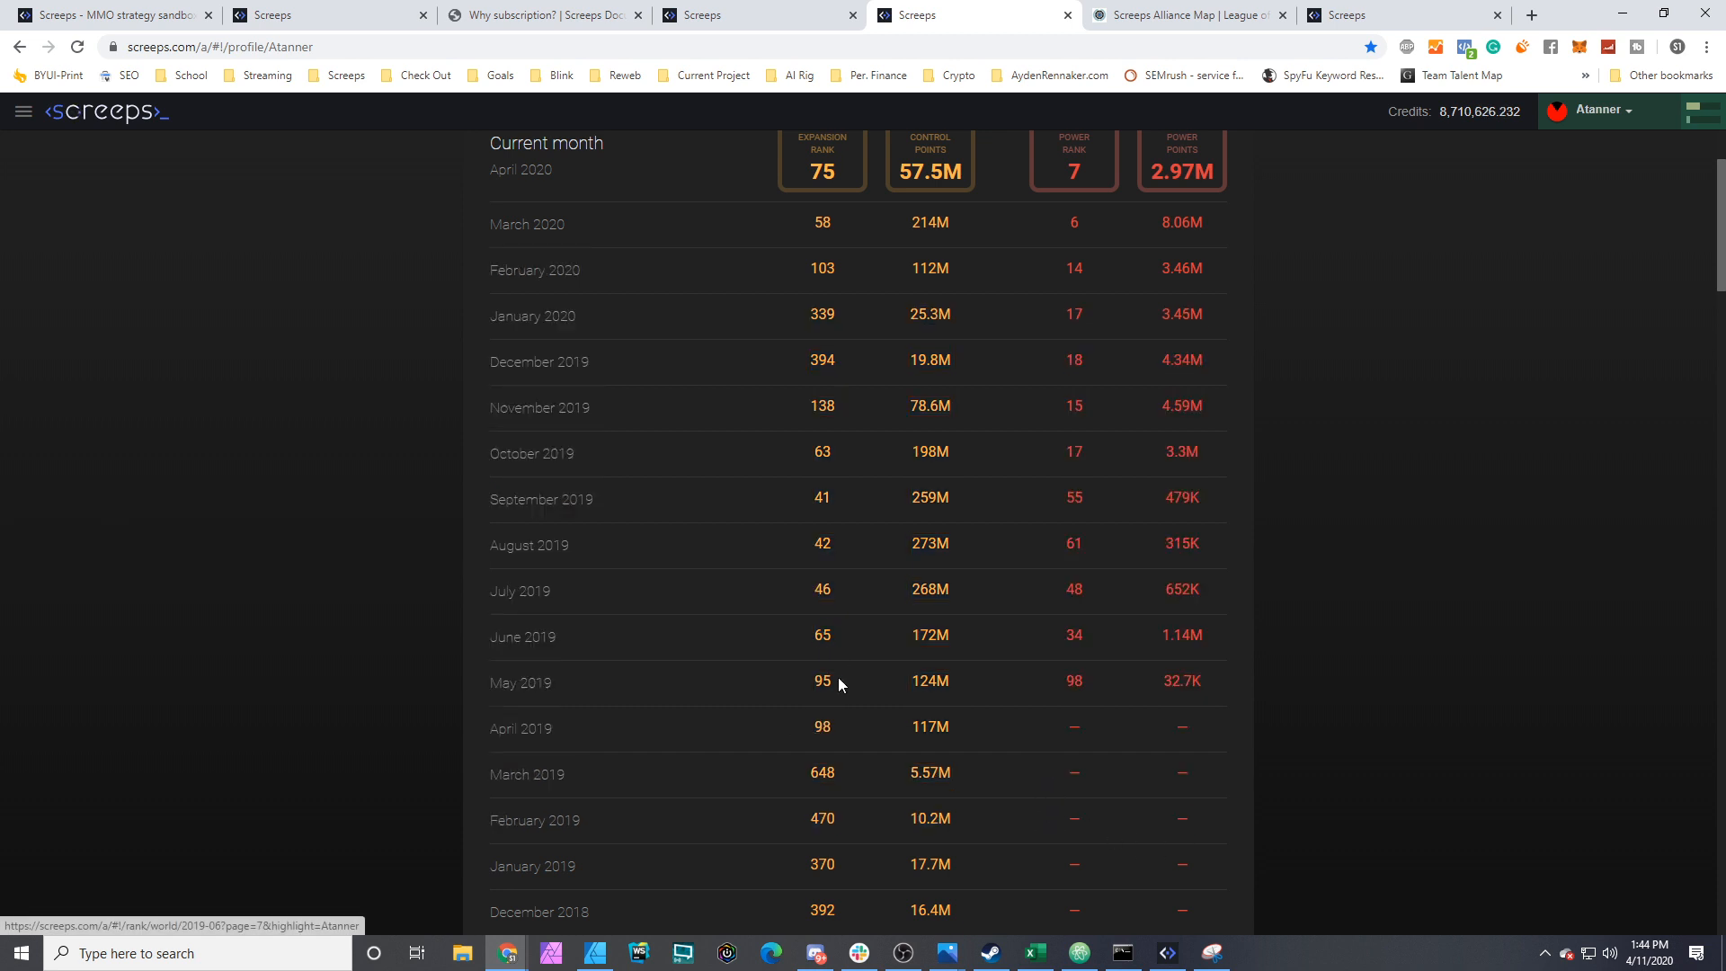
mouse_move(1073, 641)
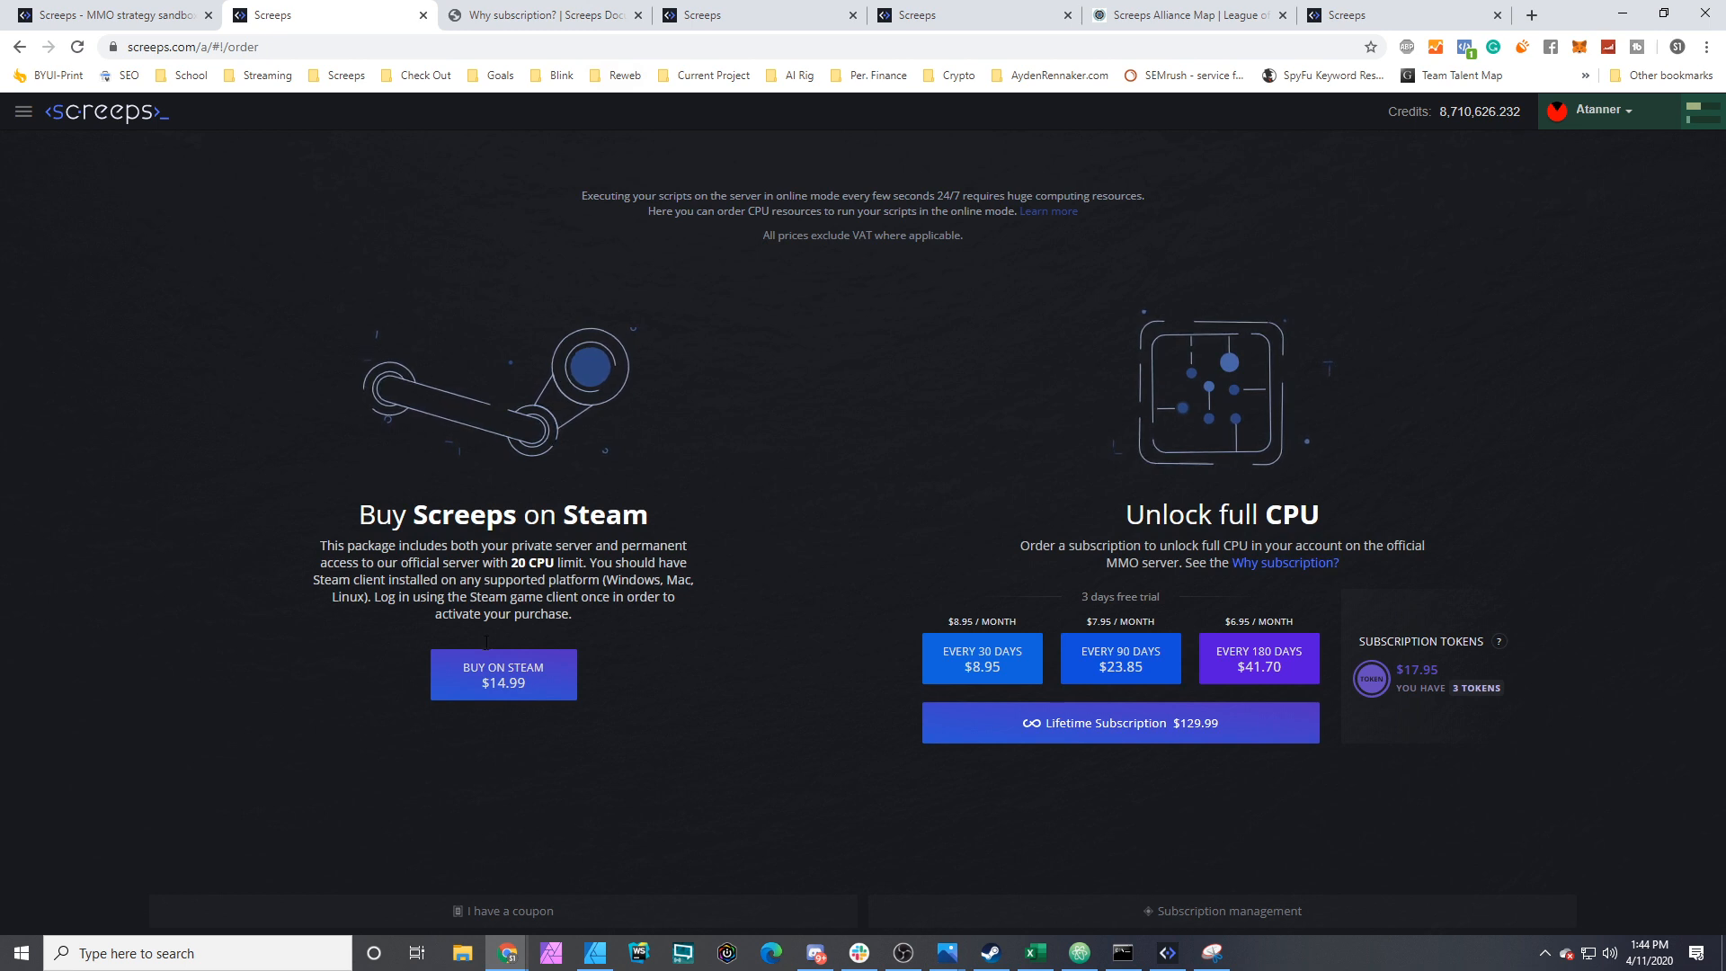
mouse_move(587, 476)
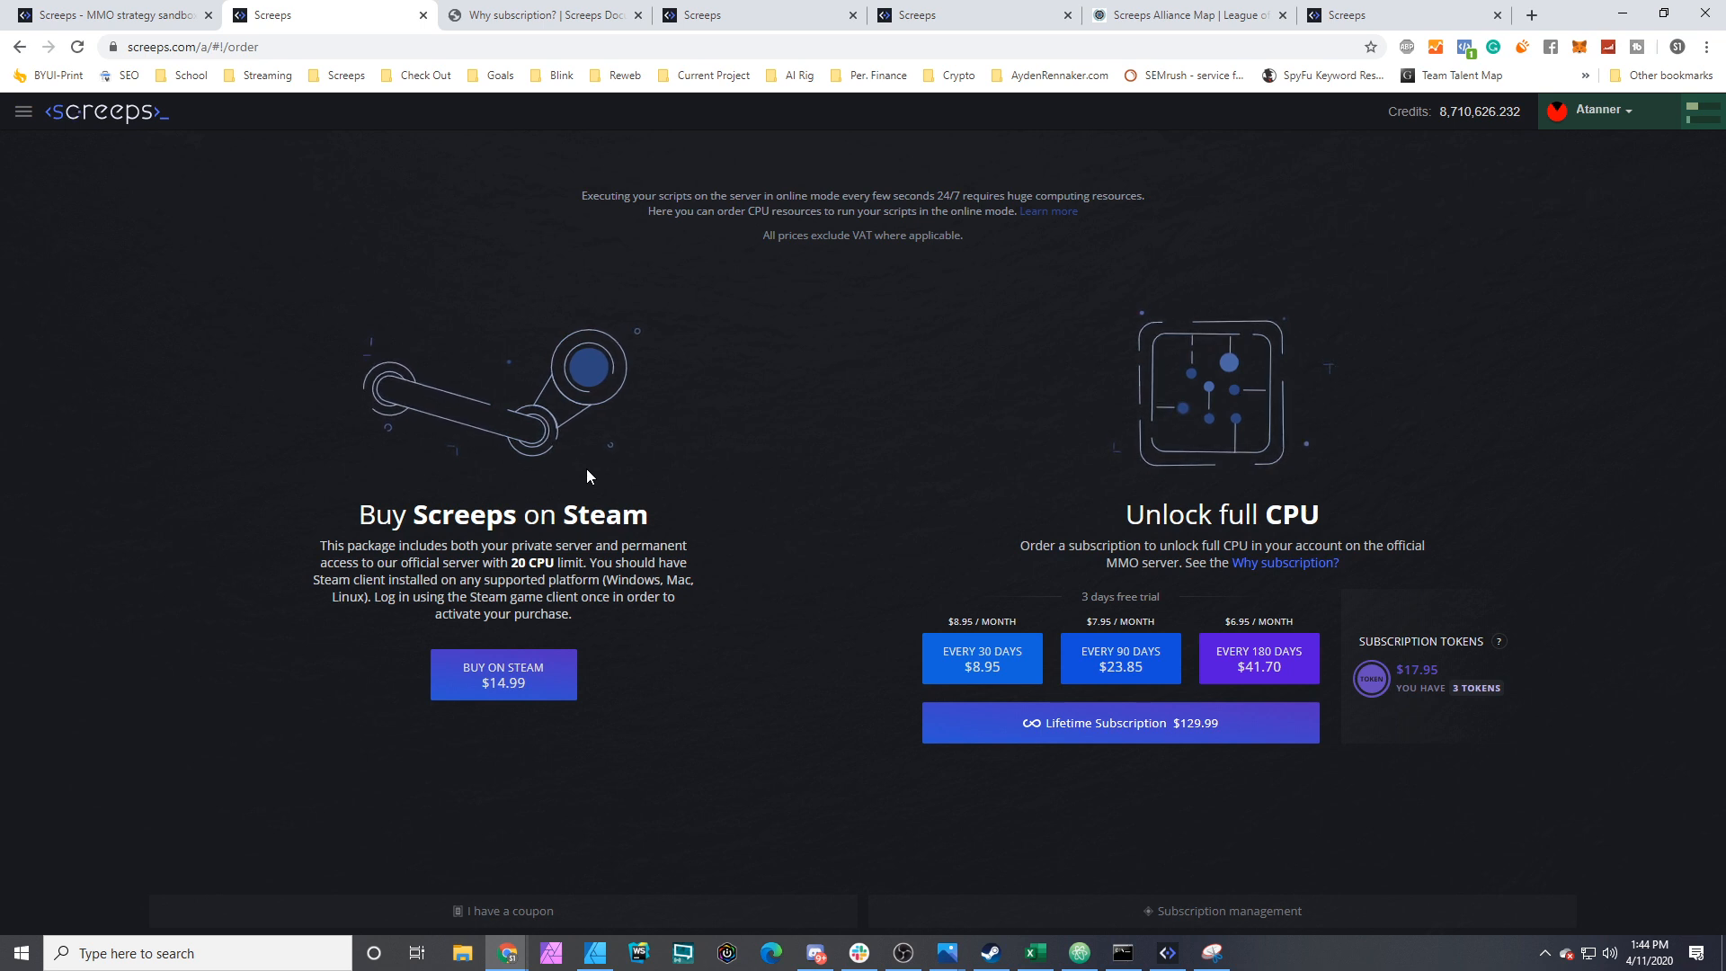
mouse_move(1144, 383)
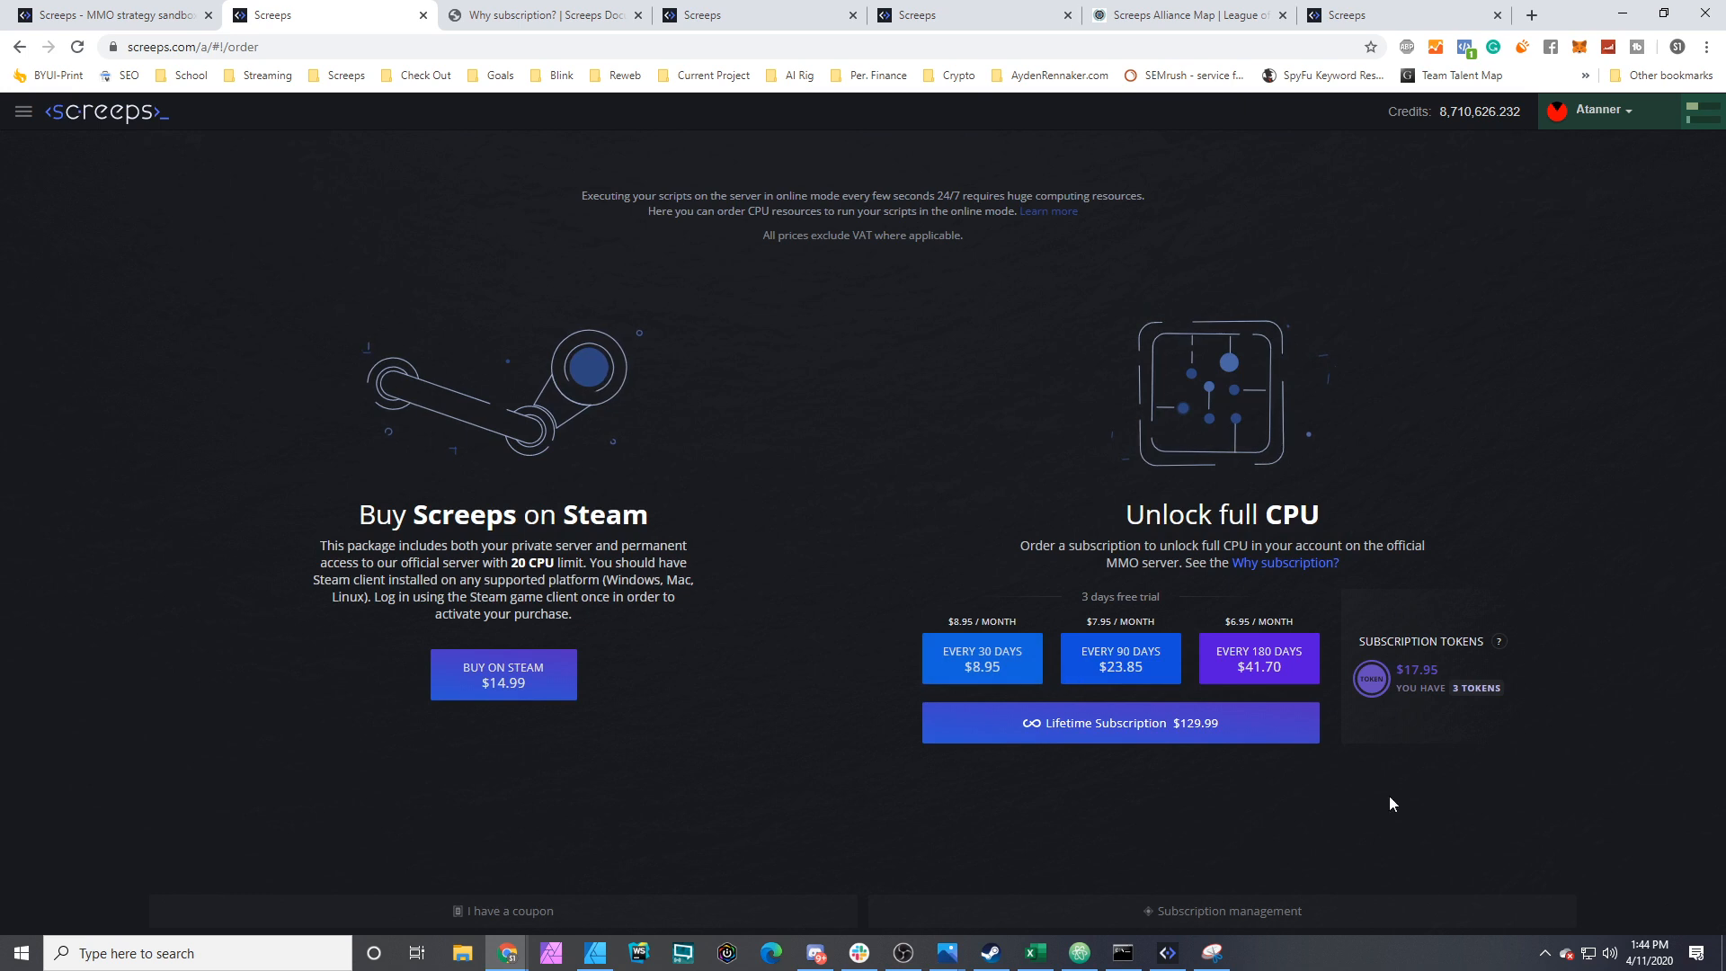
mouse_move(1197, 595)
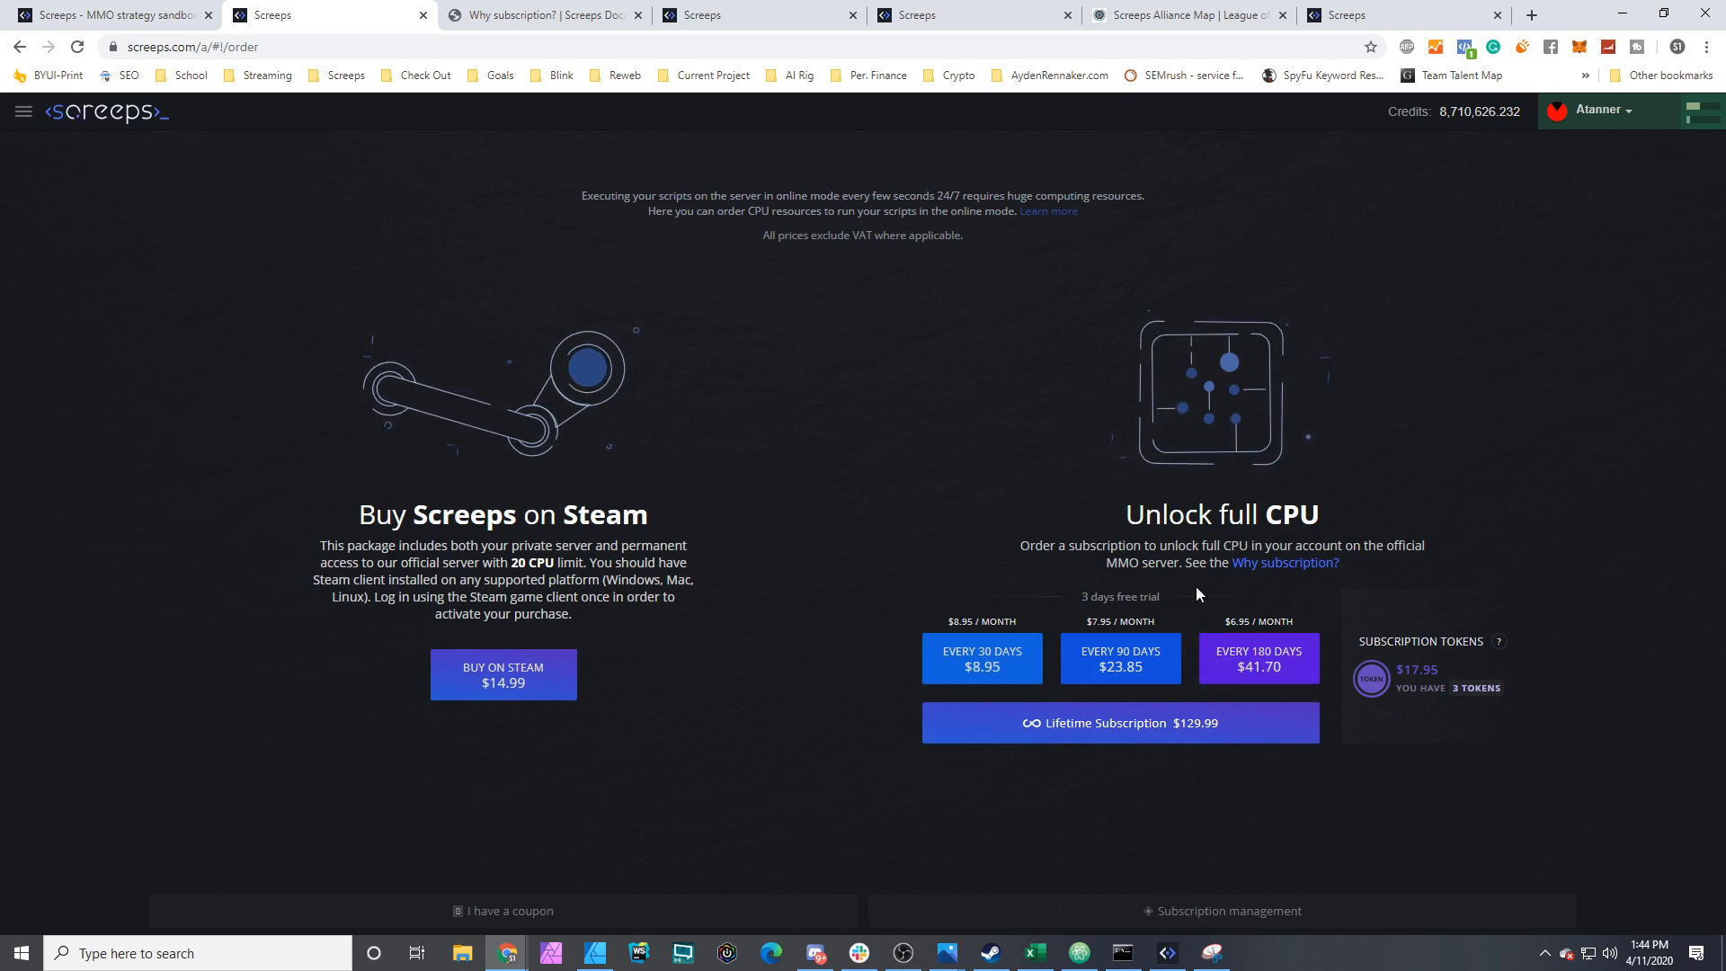